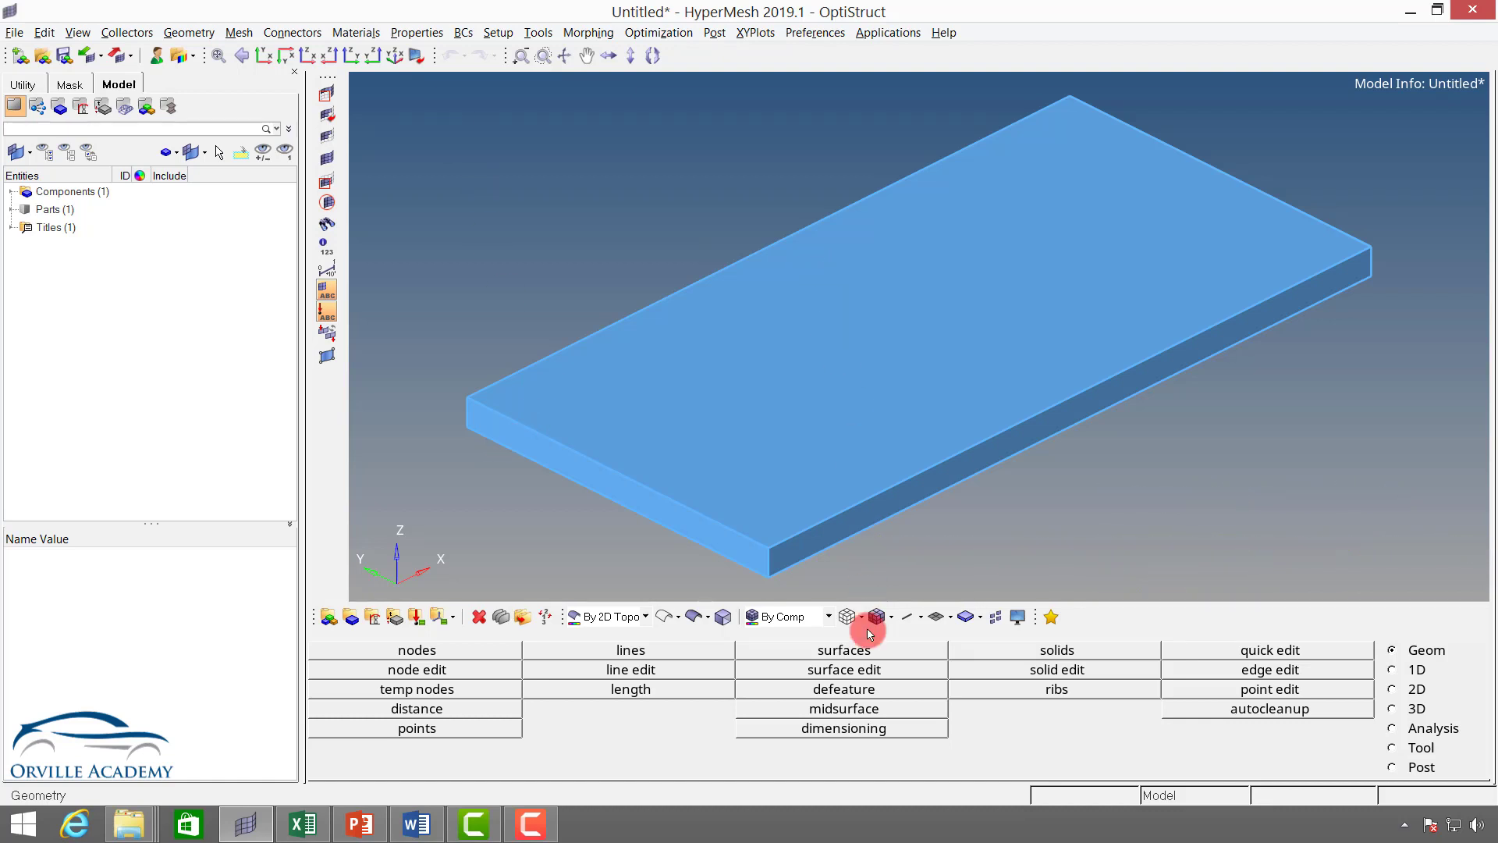
Extract the plate's midsurface in auto mode into a new Middle Surface component
{"action": "left_click", "coordinate": [842, 708]}
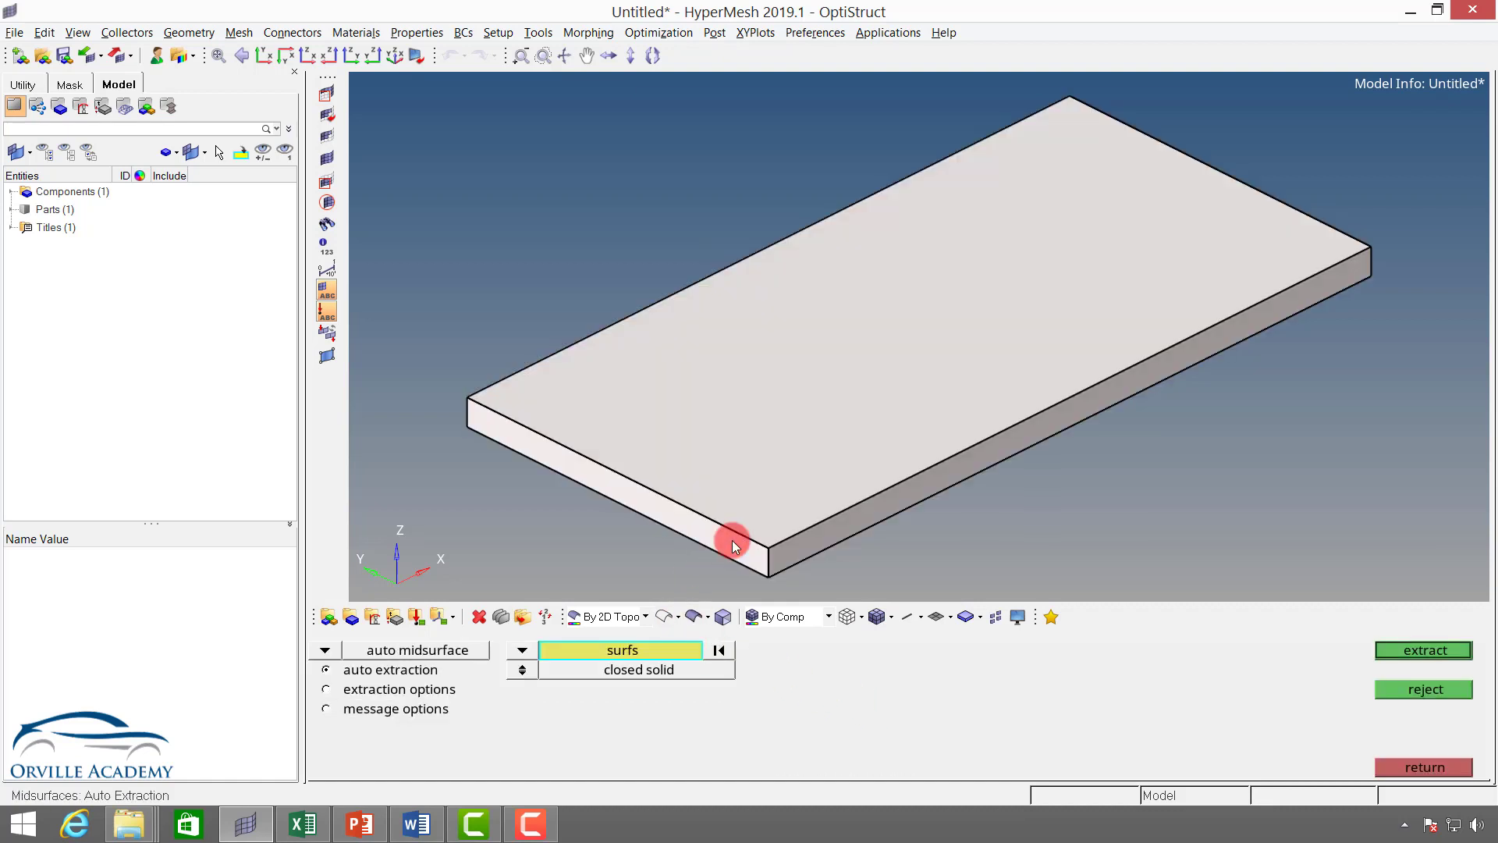
{"action": "left_click", "coordinate": [1421, 650]}
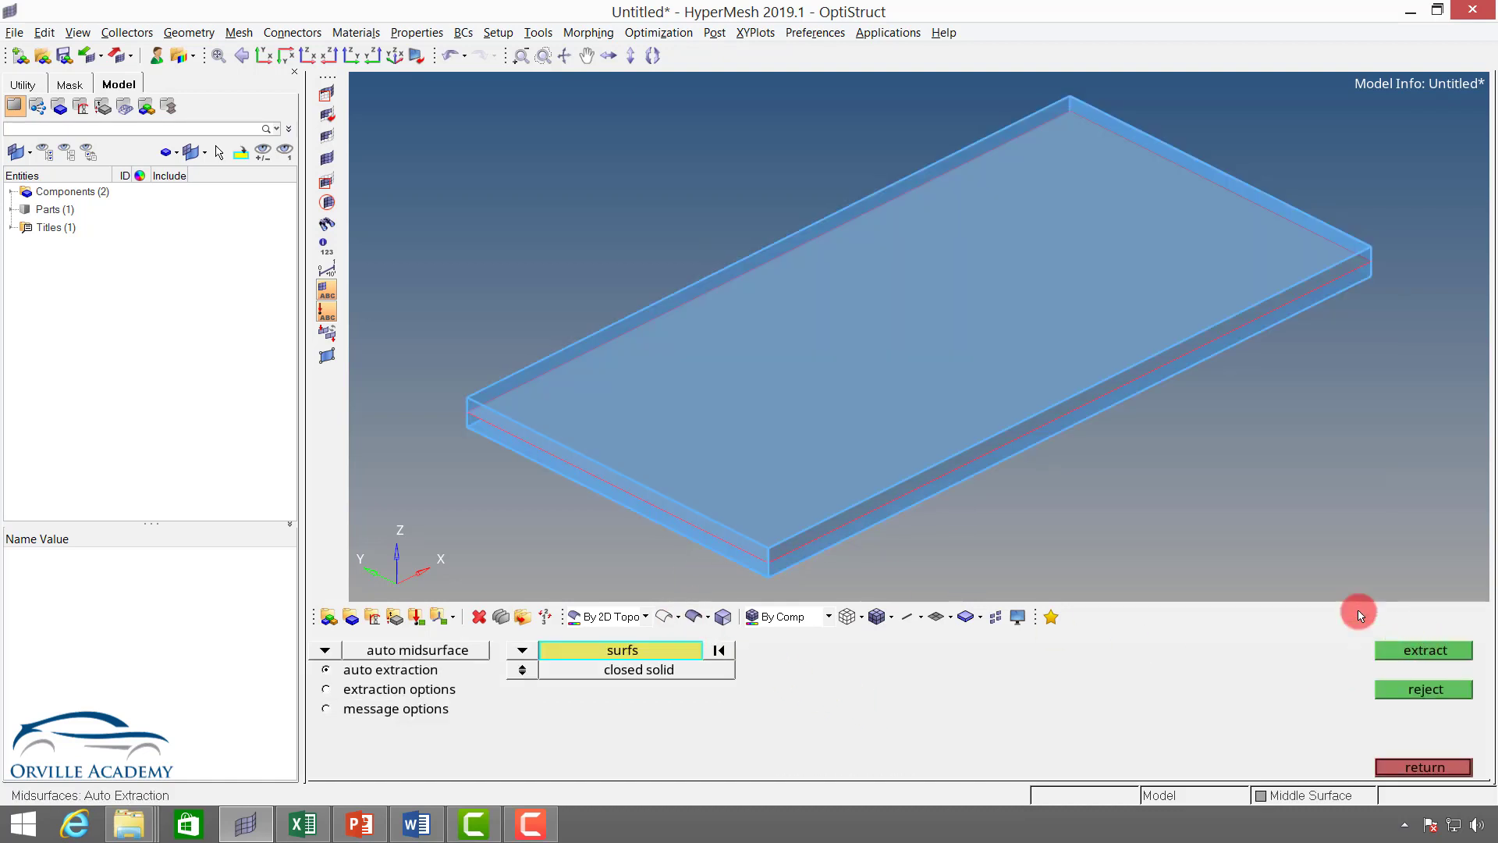
{"action": "left_click", "coordinate": [10, 190]}
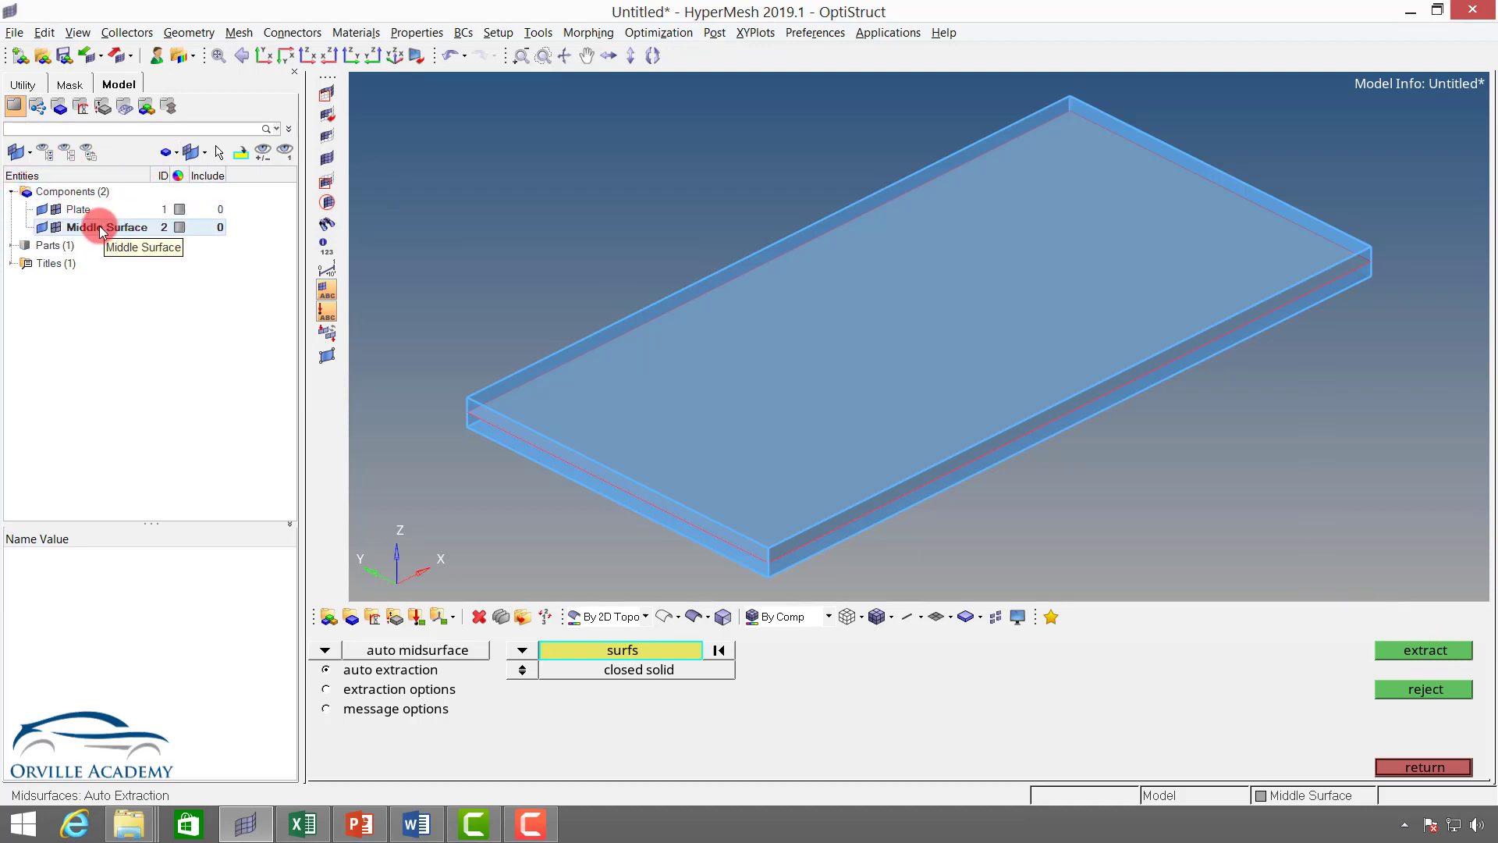
Isolate the Middle Surface component so the solid plate is hidden
{"action": "right_click", "coordinate": [103, 228]}
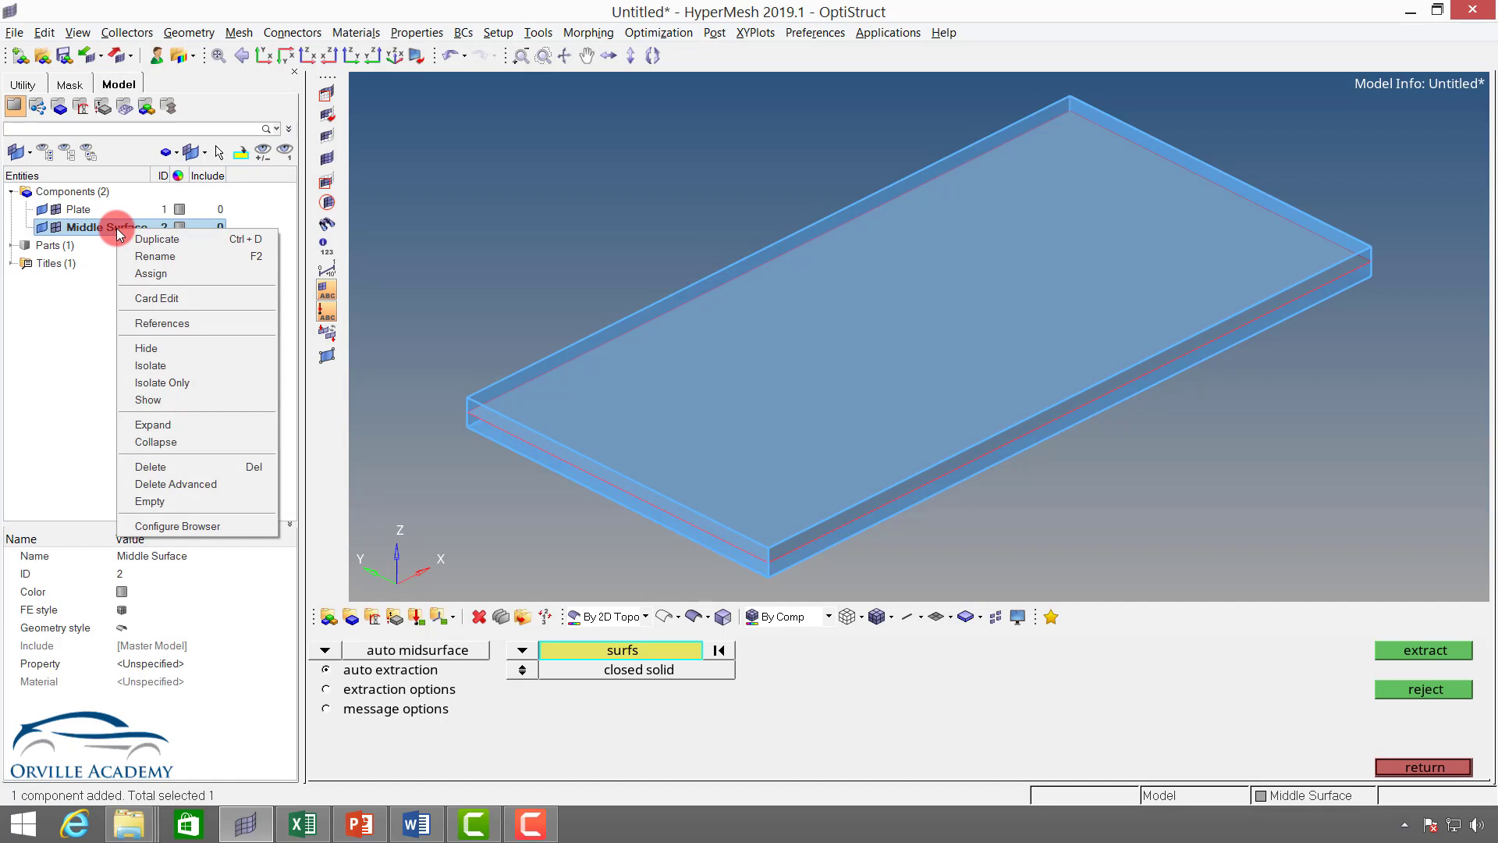
{"action": "mouse_move", "coordinate": [189, 383]}
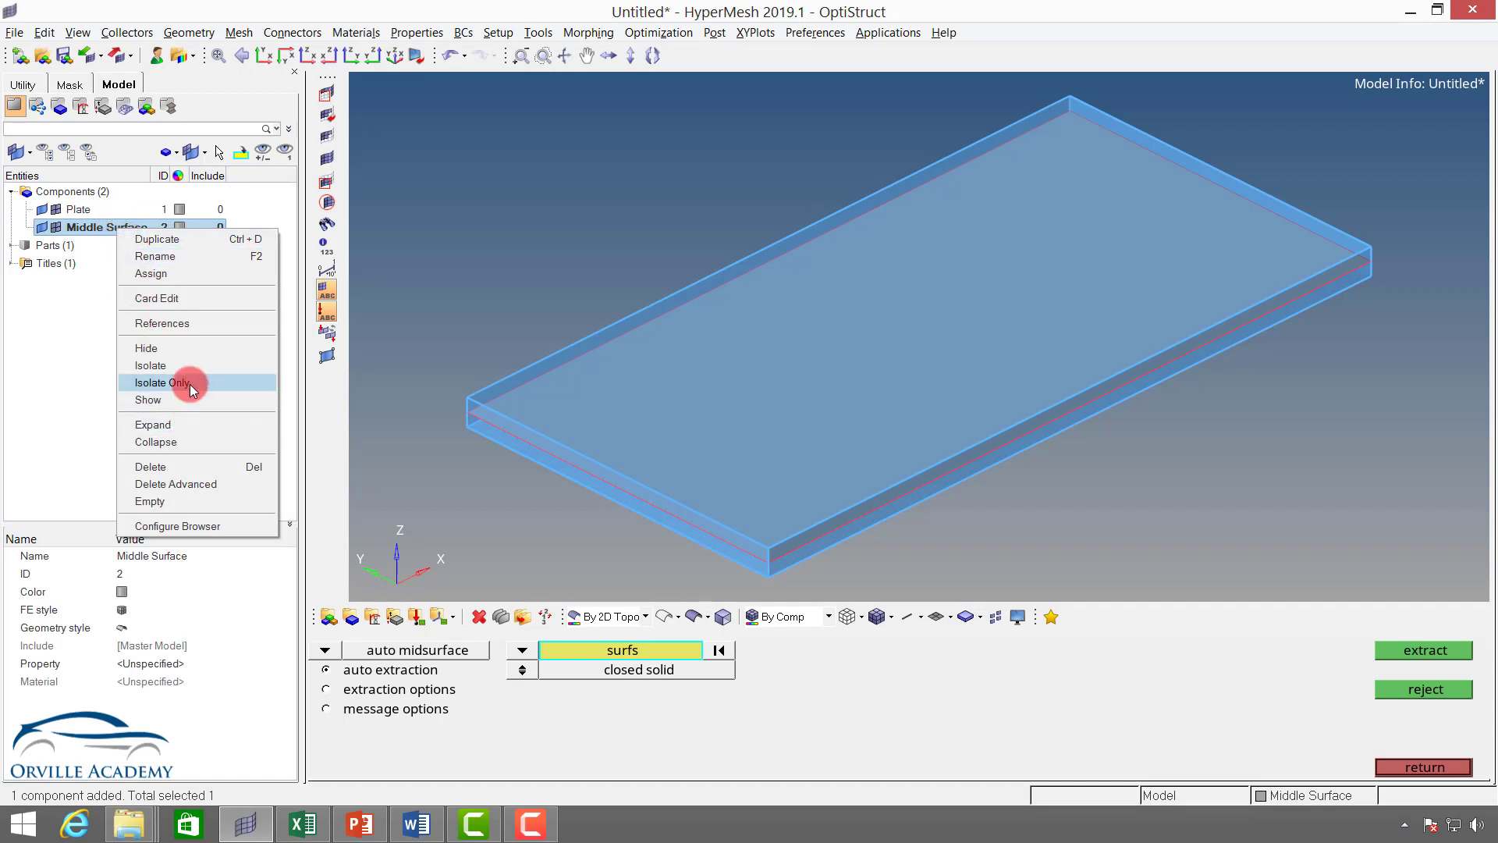
{"action": "left_click", "coordinate": [161, 382]}
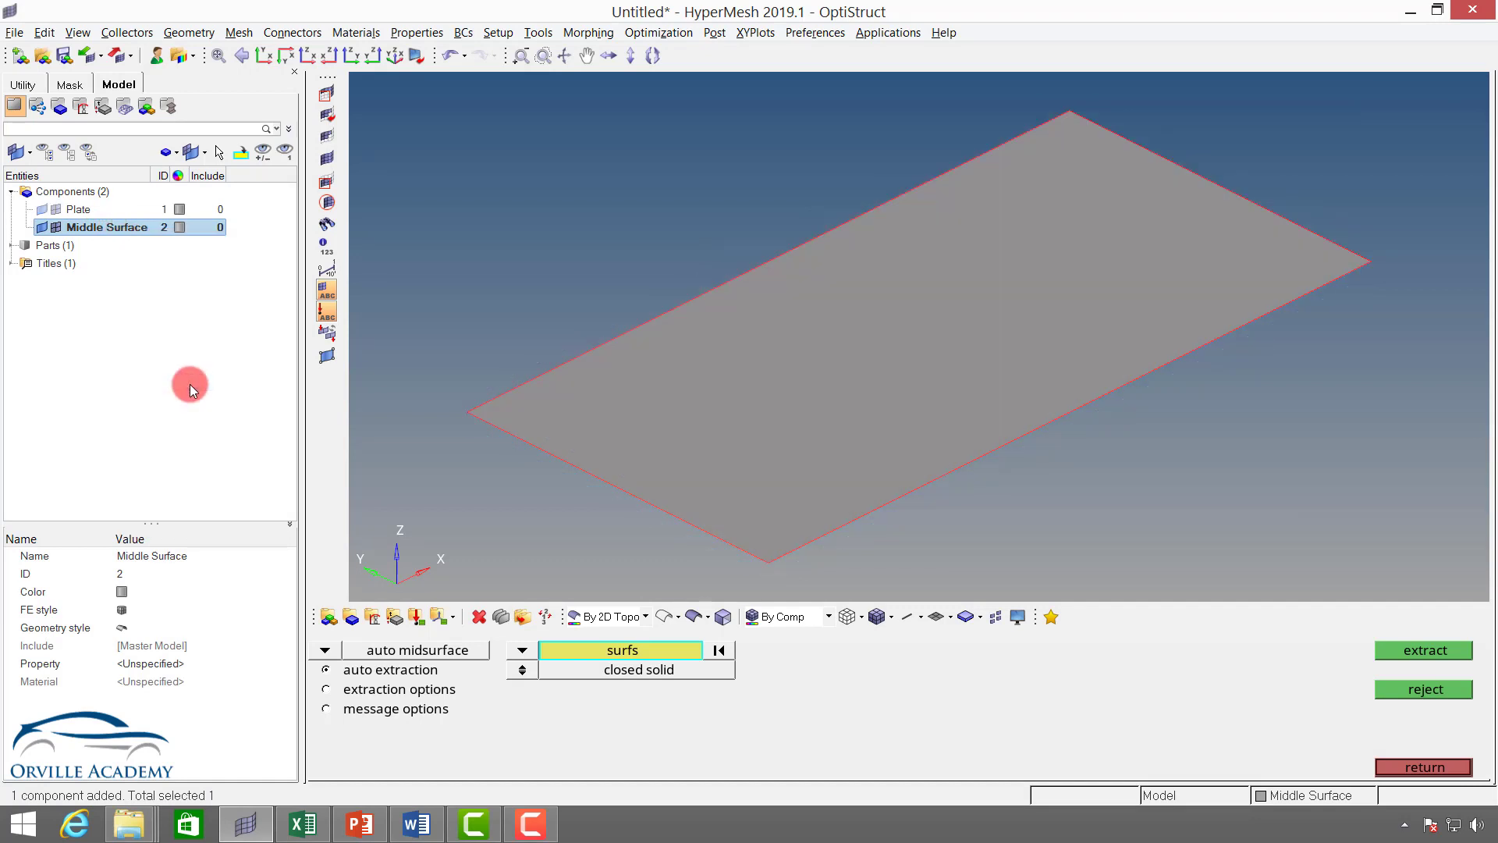
{"action": "mouse_move", "coordinate": [852, 334]}
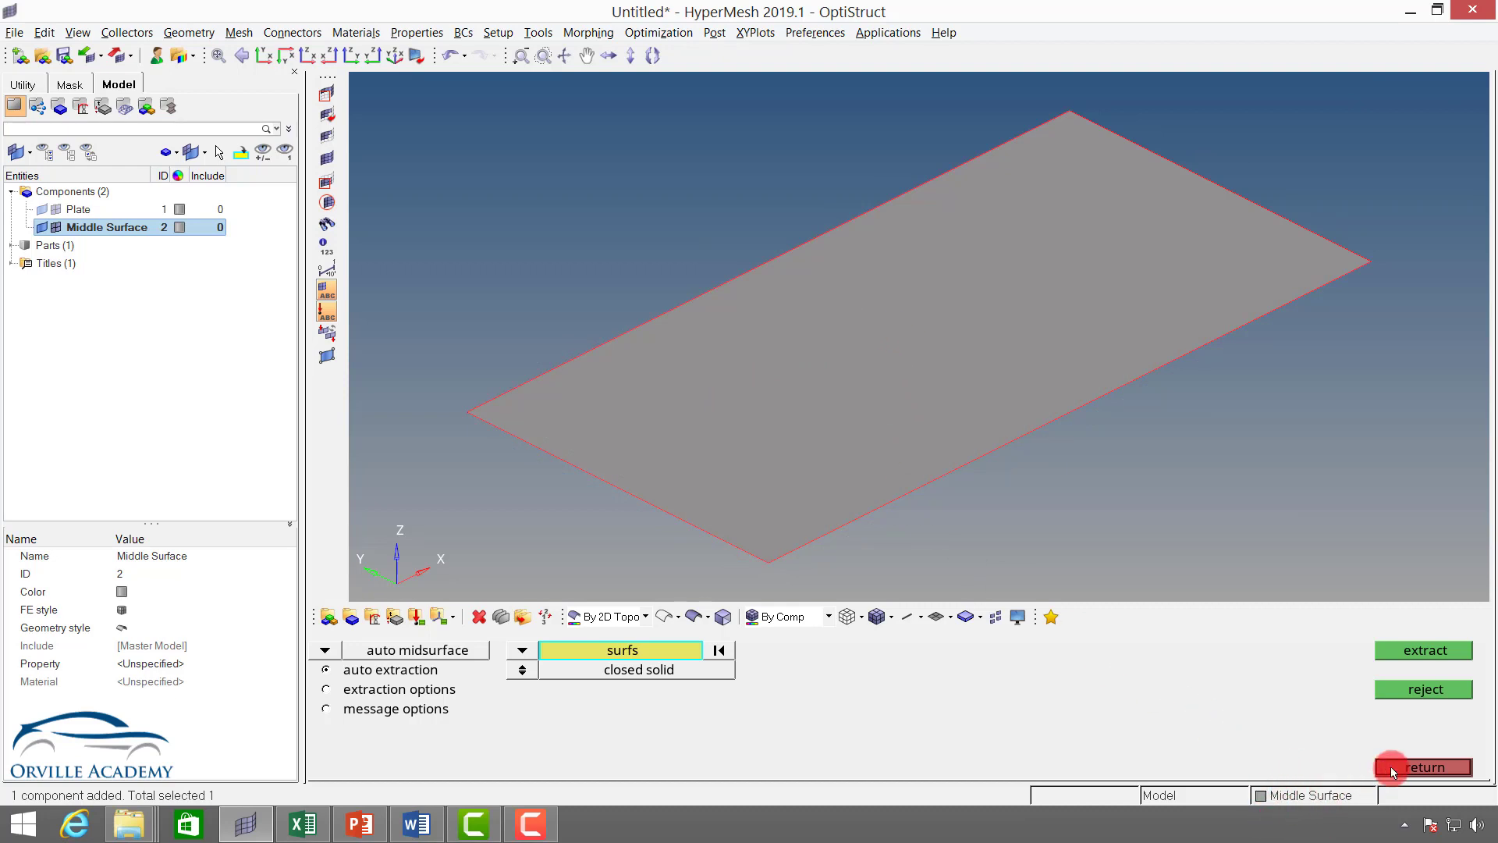
Leave the midsurface tool and start 2D automesh at 10.0 size, mixed type
{"action": "left_click", "coordinate": [1424, 767]}
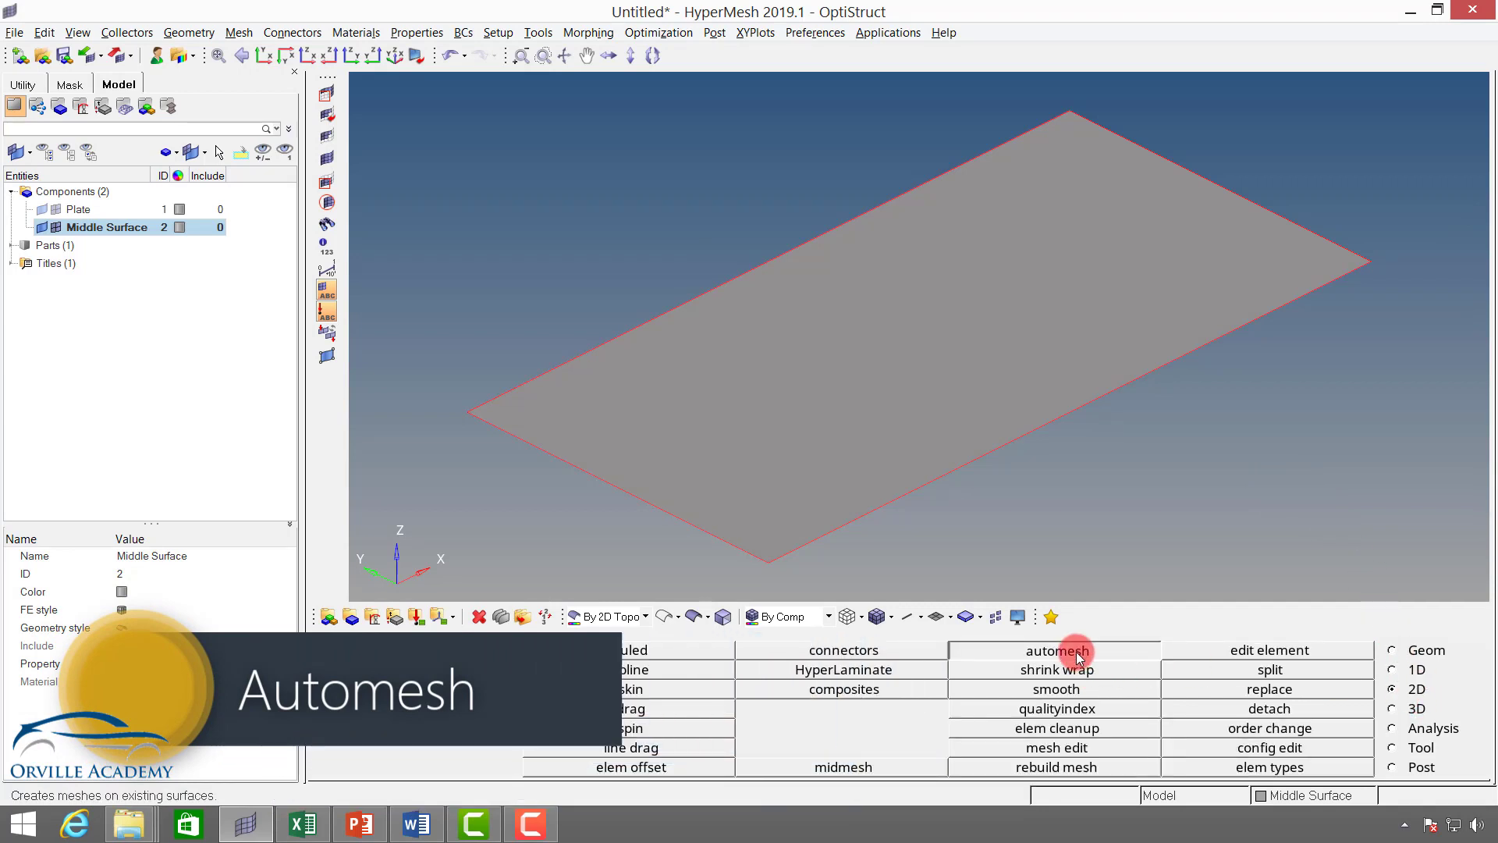
{"action": "left_click", "coordinate": [1057, 649]}
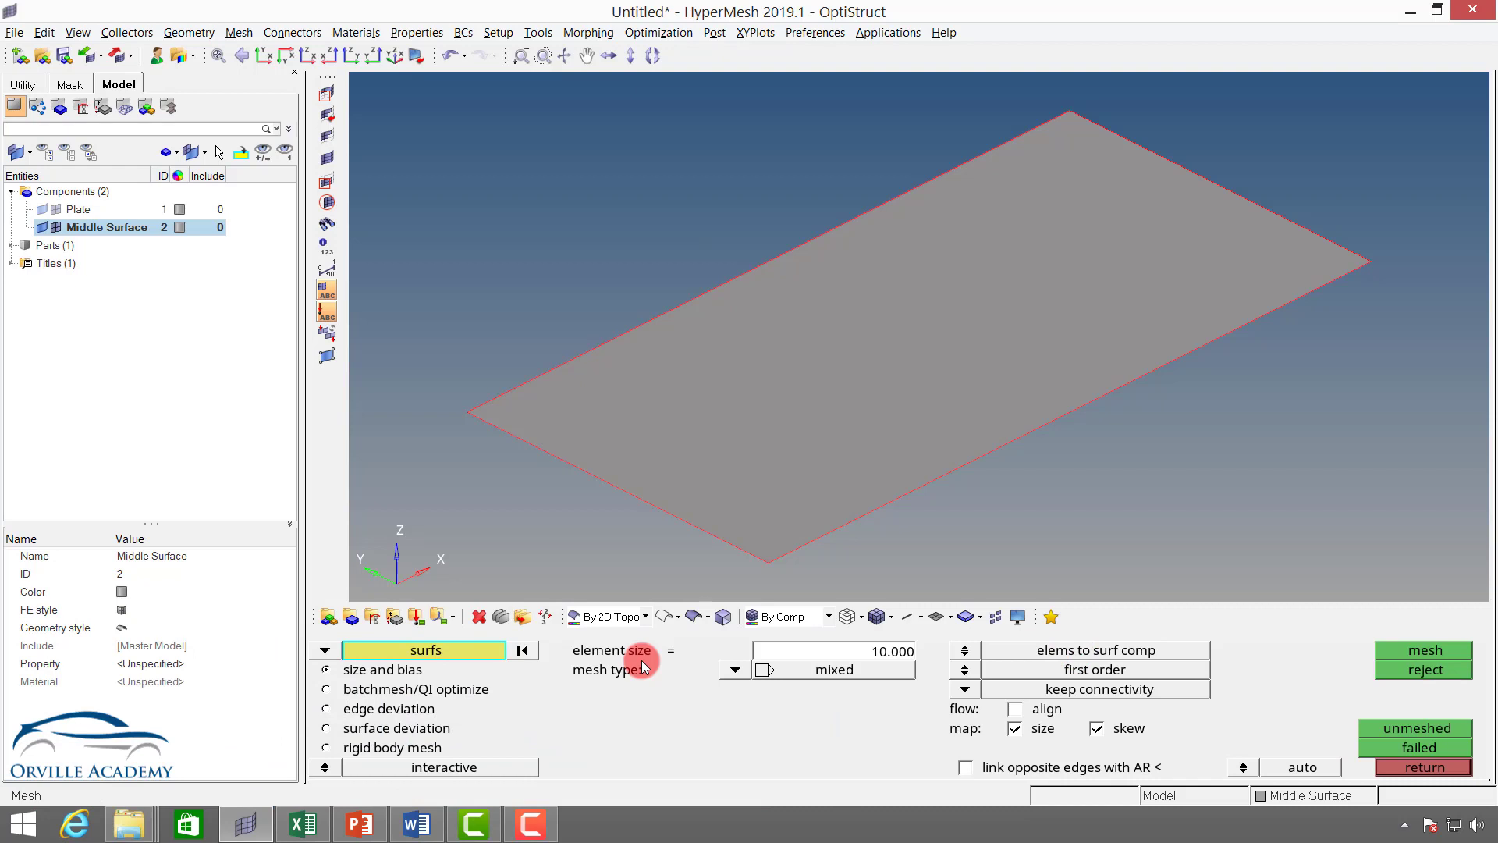
{"action": "mouse_move", "coordinate": [640, 665]}
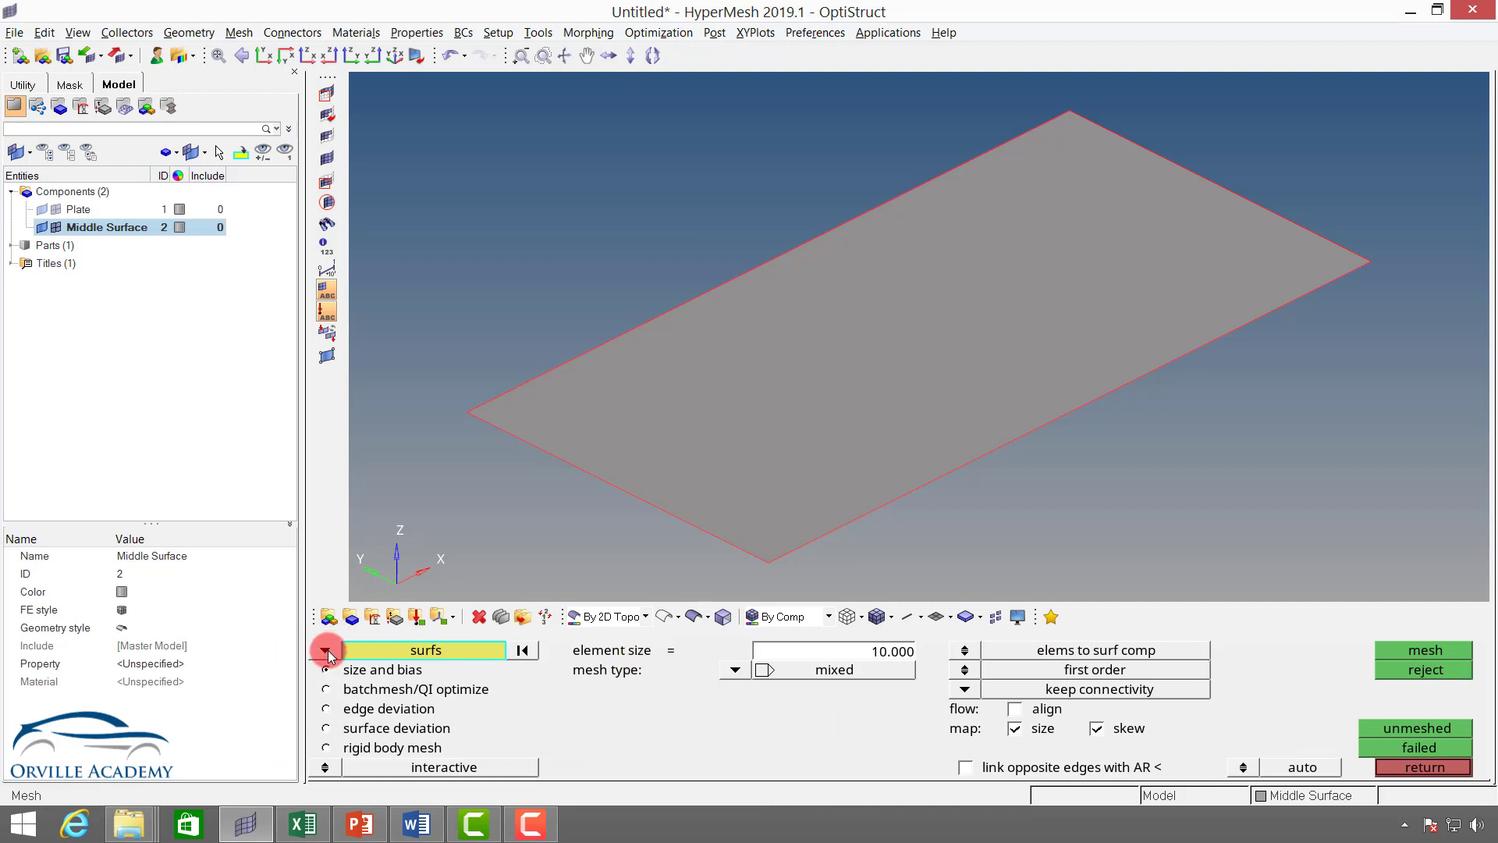
{"action": "left_click", "coordinate": [327, 649]}
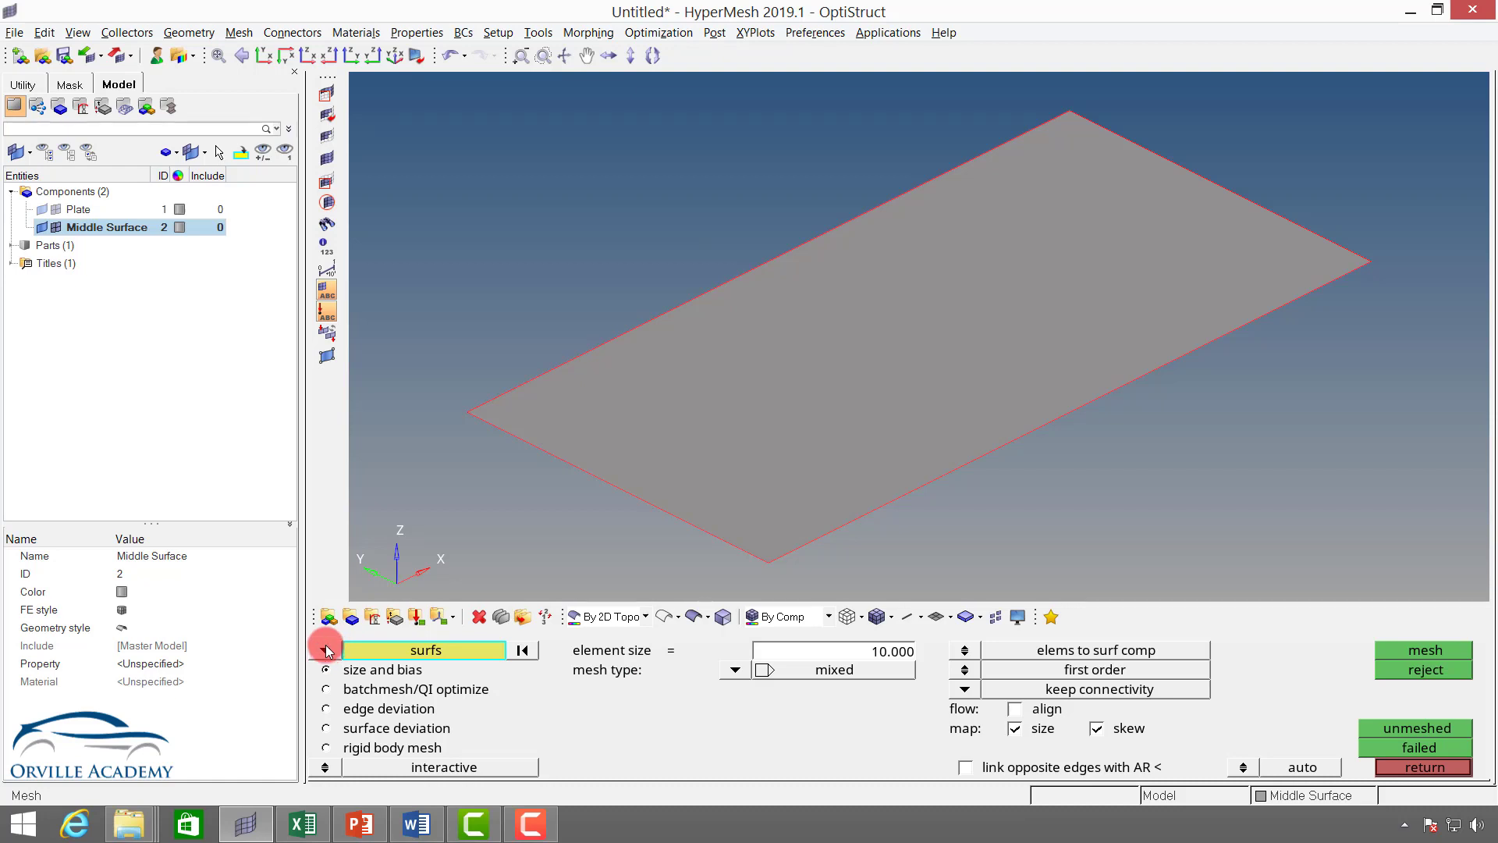
{"action": "left_click", "coordinate": [423, 651]}
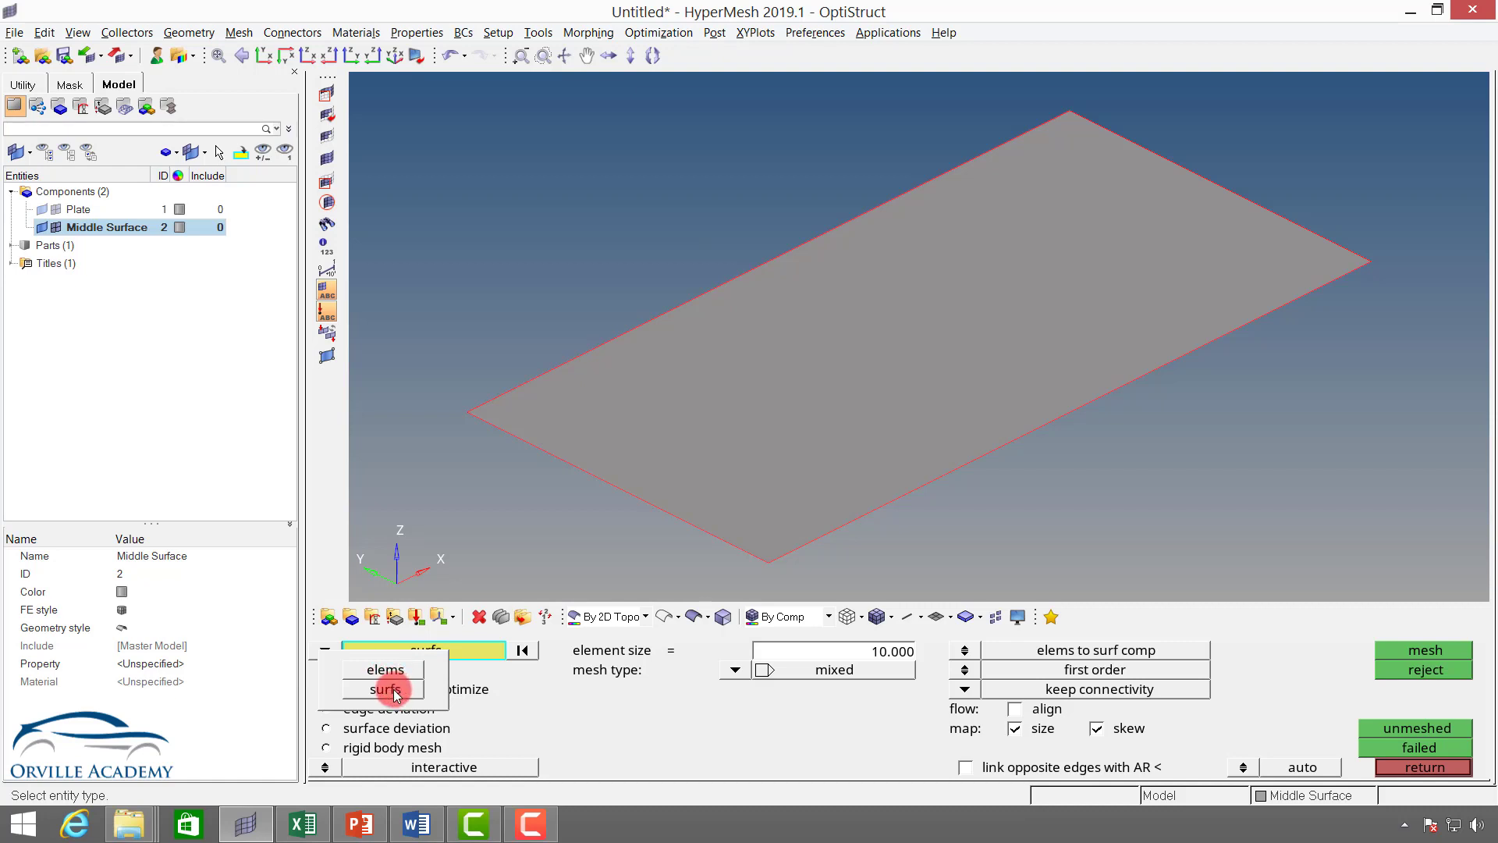
Keep surfs as the entity type and select the midsurface as the automesh target
{"action": "left_click", "coordinate": [389, 689]}
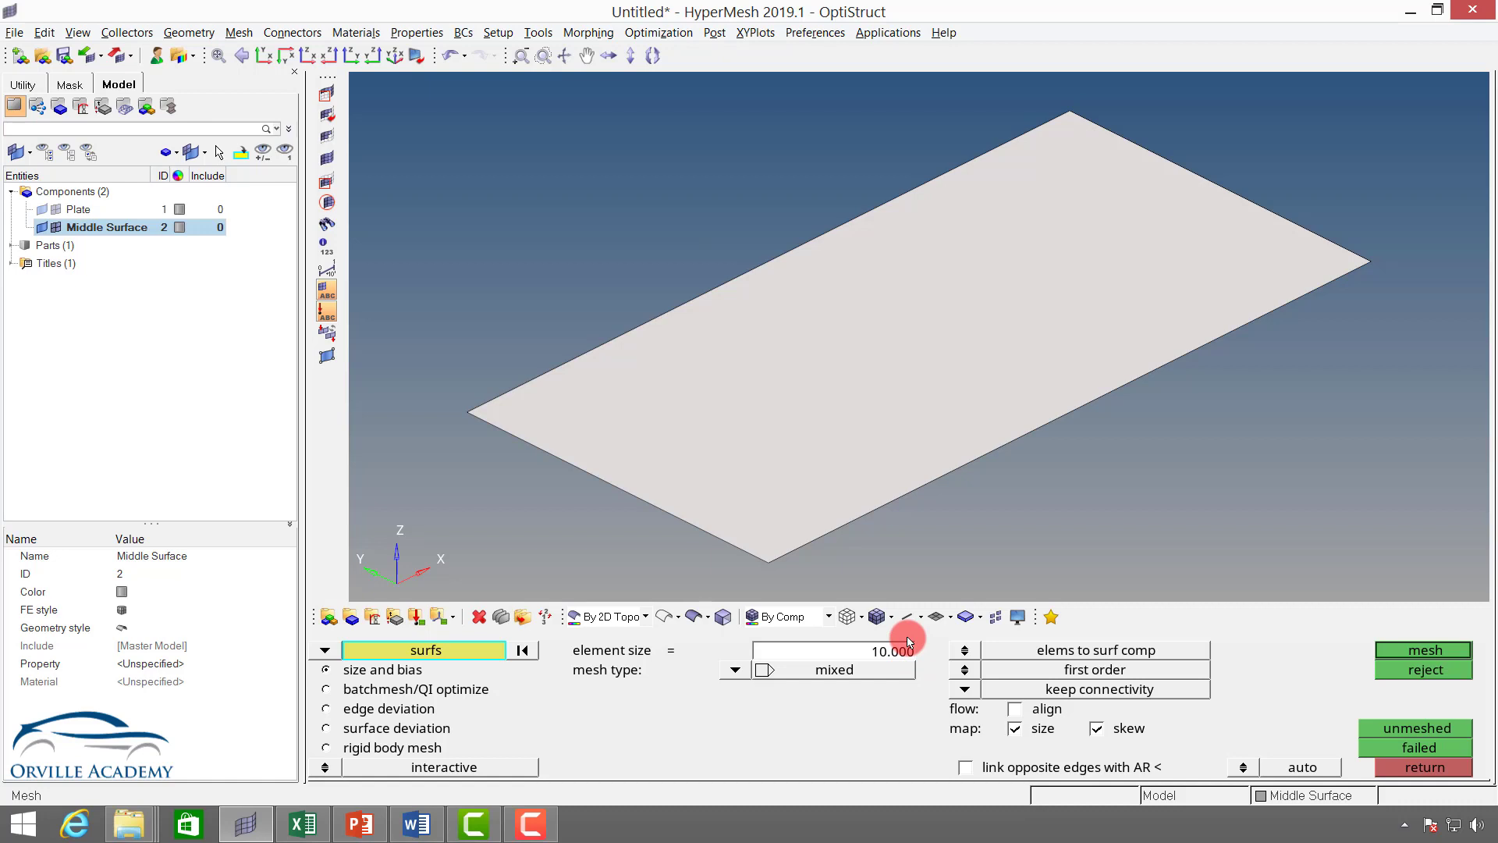
{"action": "mouse_move", "coordinate": [904, 638]}
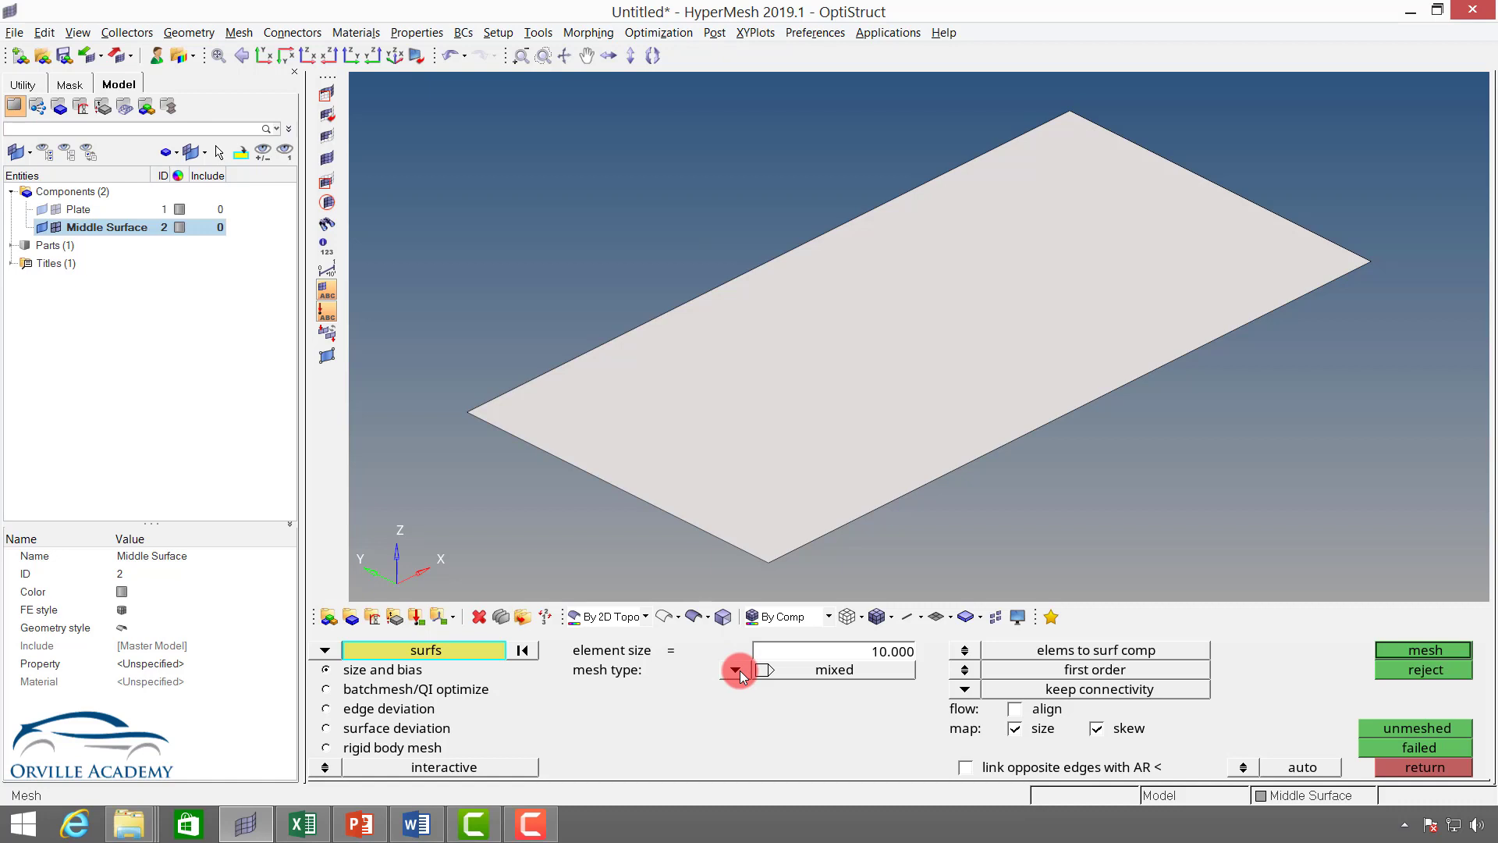
{"action": "left_click", "coordinate": [738, 669]}
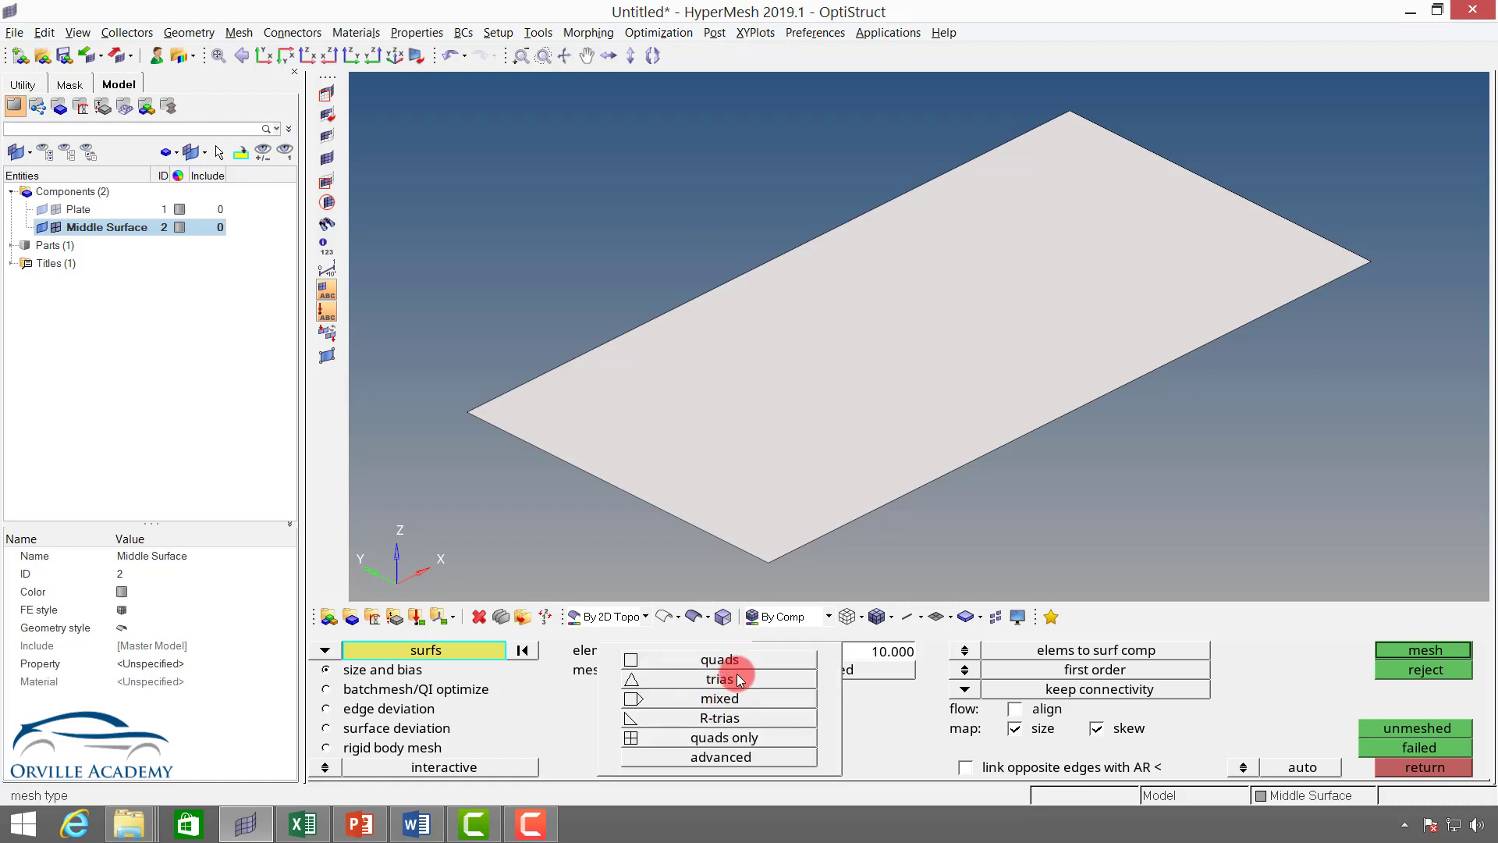
{"action": "mouse_move", "coordinate": [720, 699]}
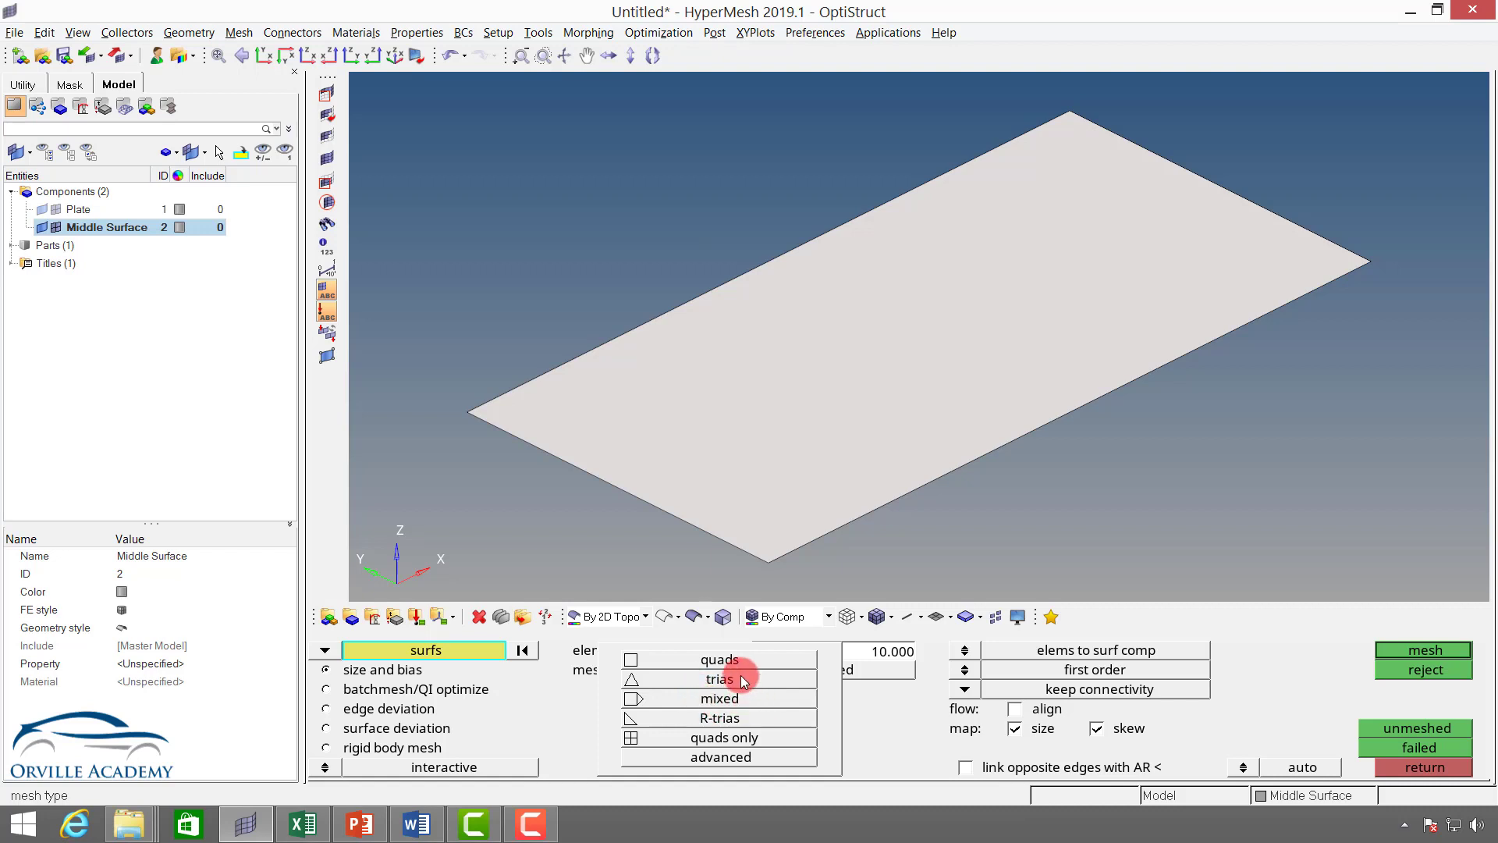
{"action": "mouse_move", "coordinate": [730, 659]}
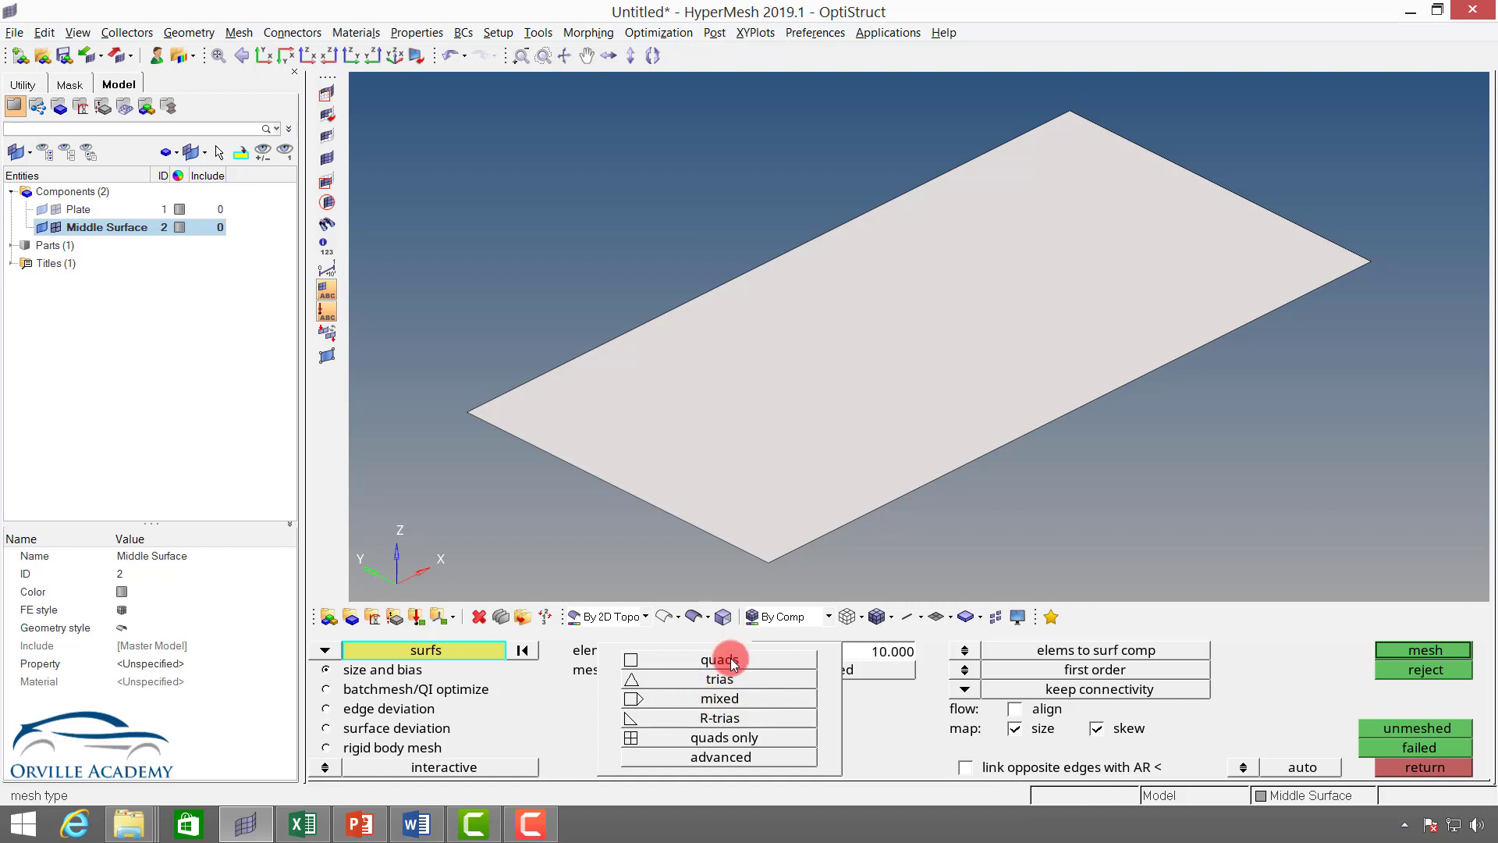
{"action": "left_click", "coordinate": [719, 698]}
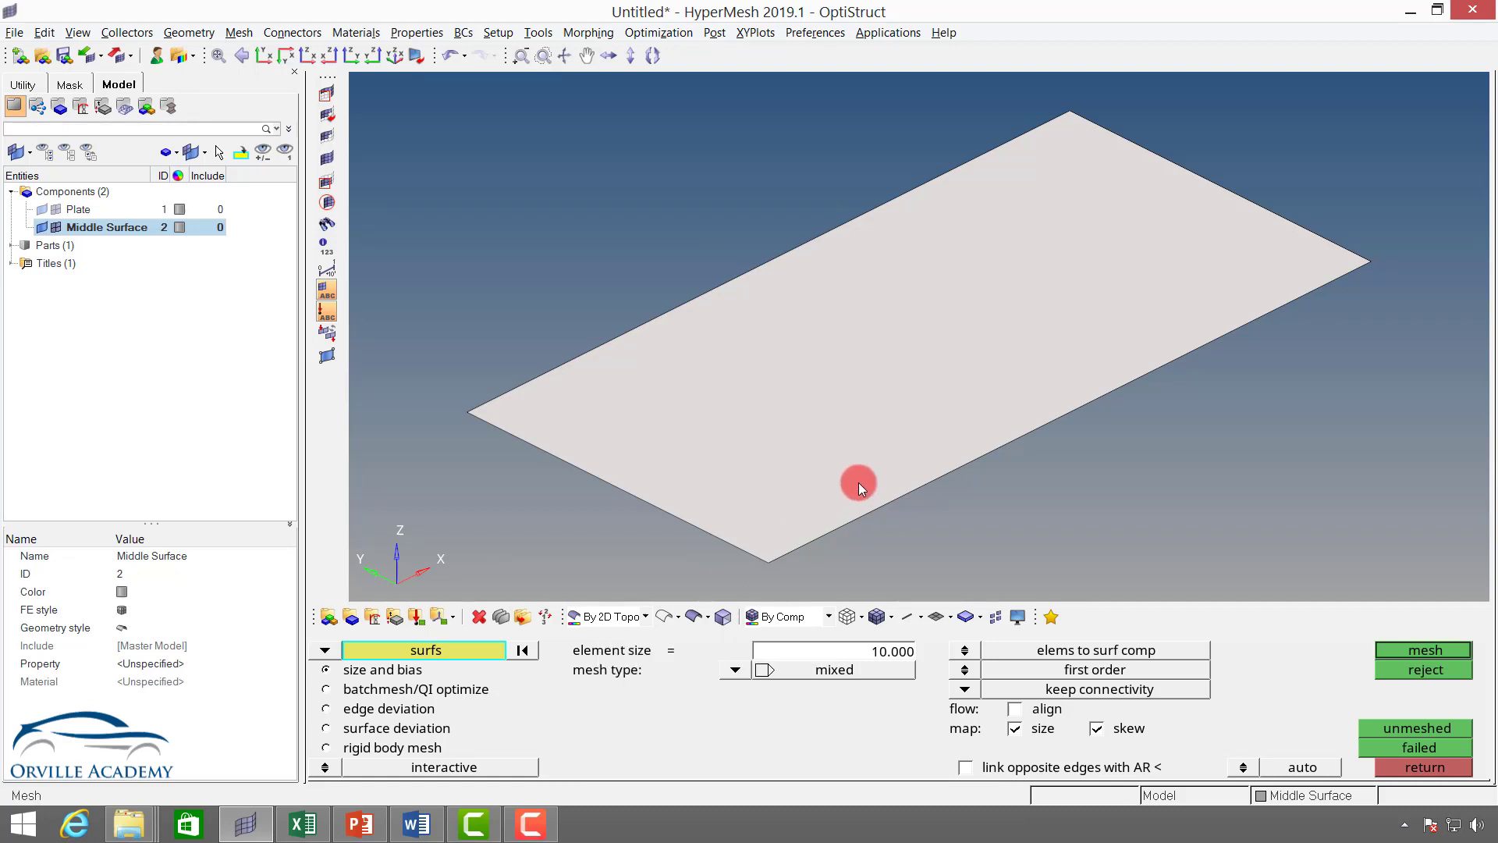
{"action": "mouse_move", "coordinate": [739, 463]}
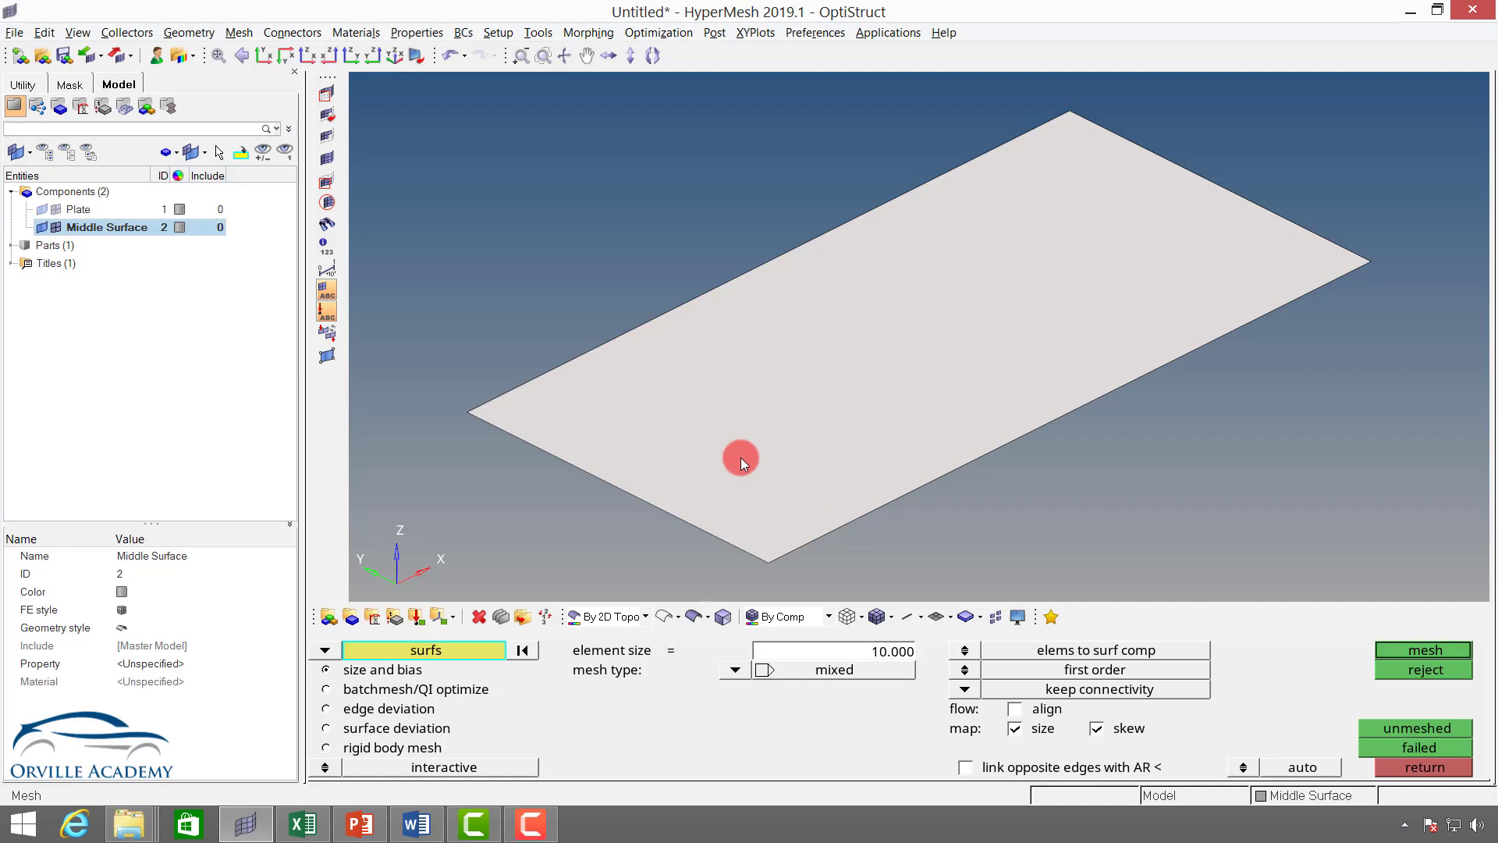
{"action": "left_click", "coordinate": [832, 669]}
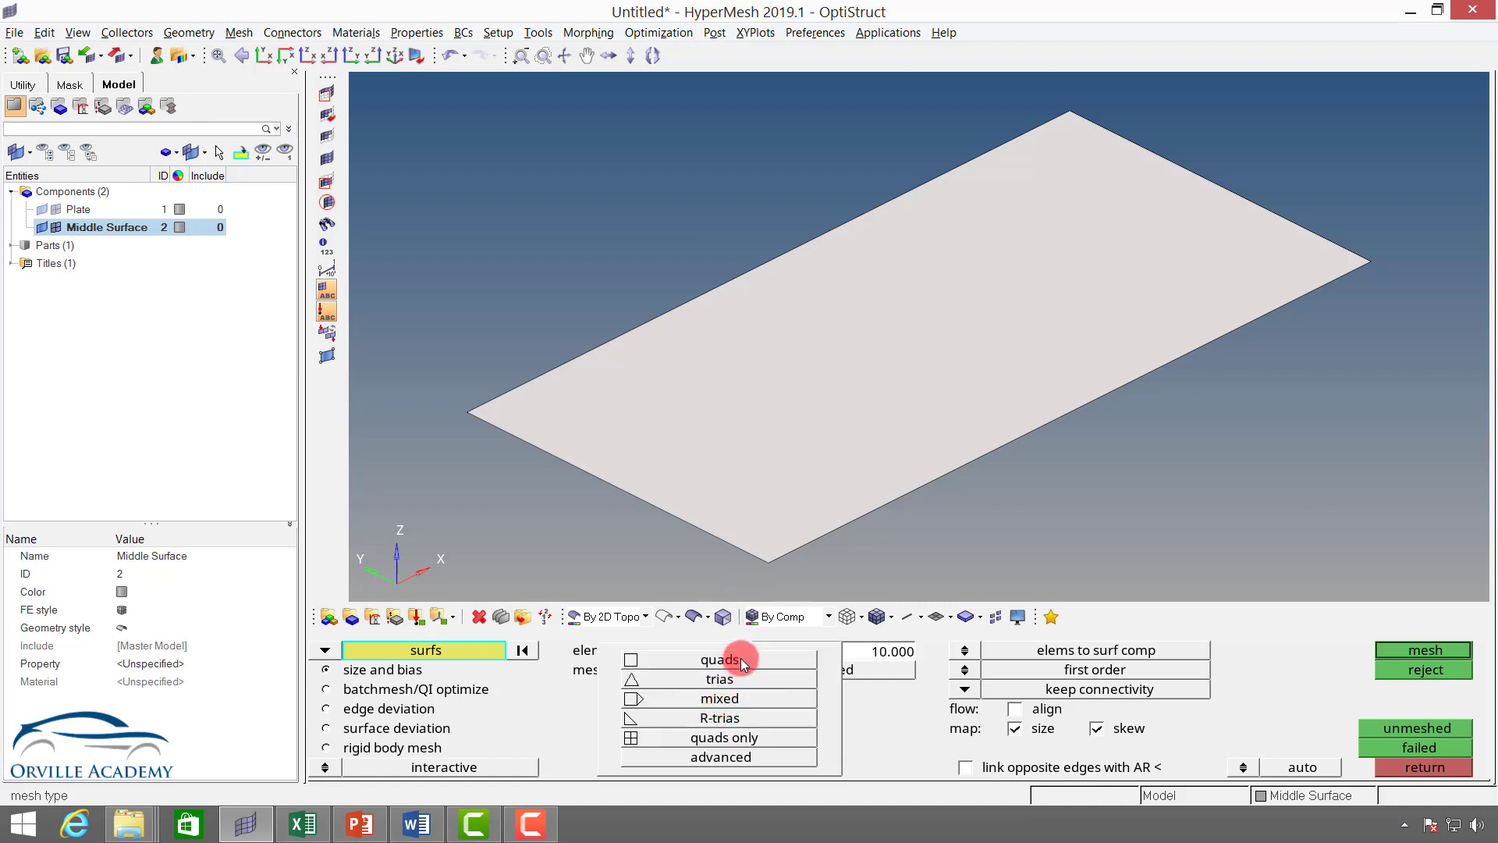
{"action": "mouse_move", "coordinate": [759, 678]}
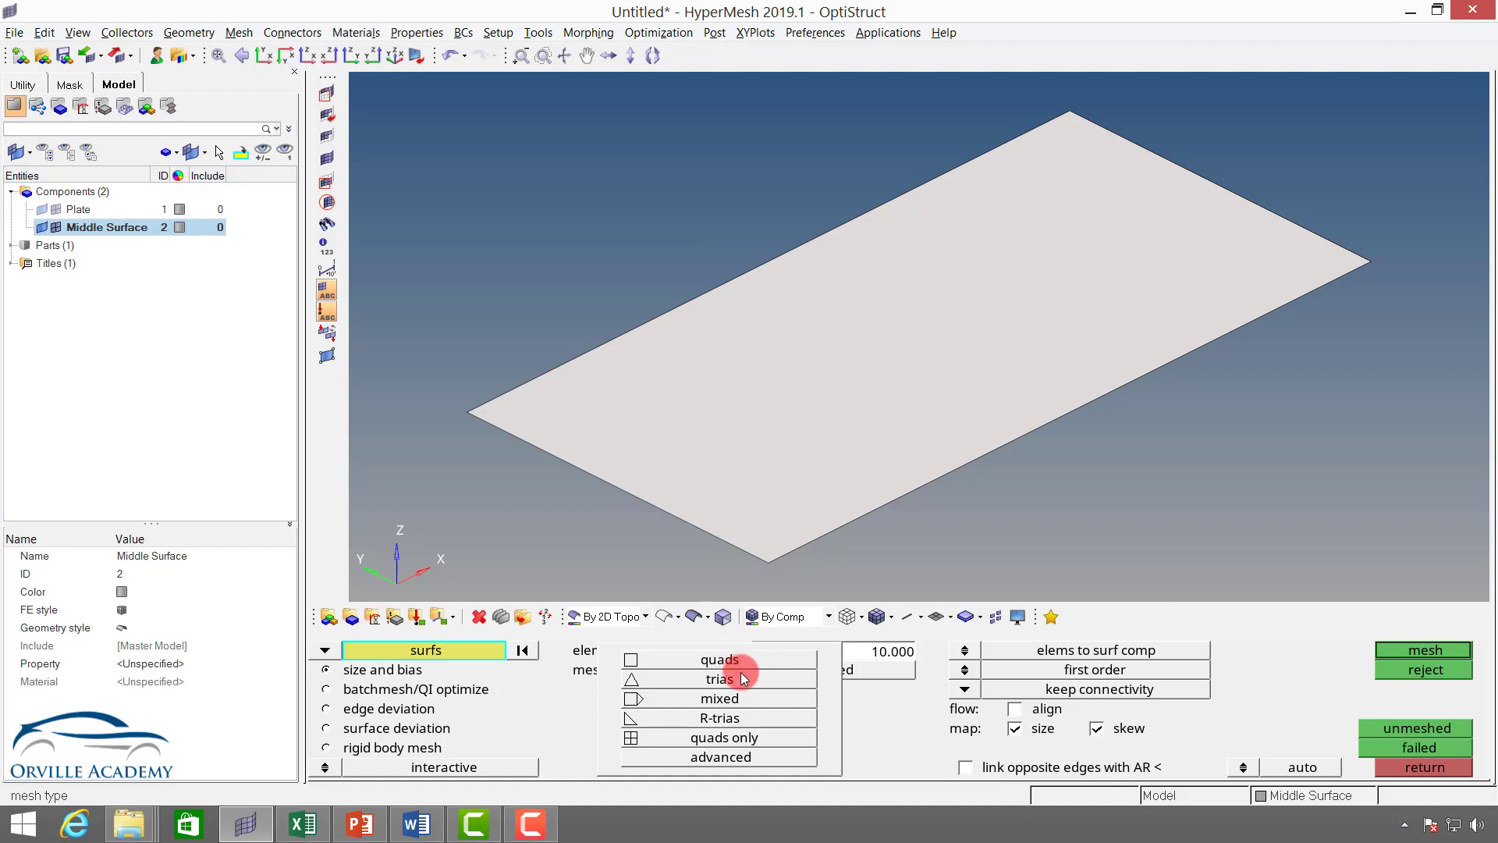
{"action": "mouse_move", "coordinate": [746, 718]}
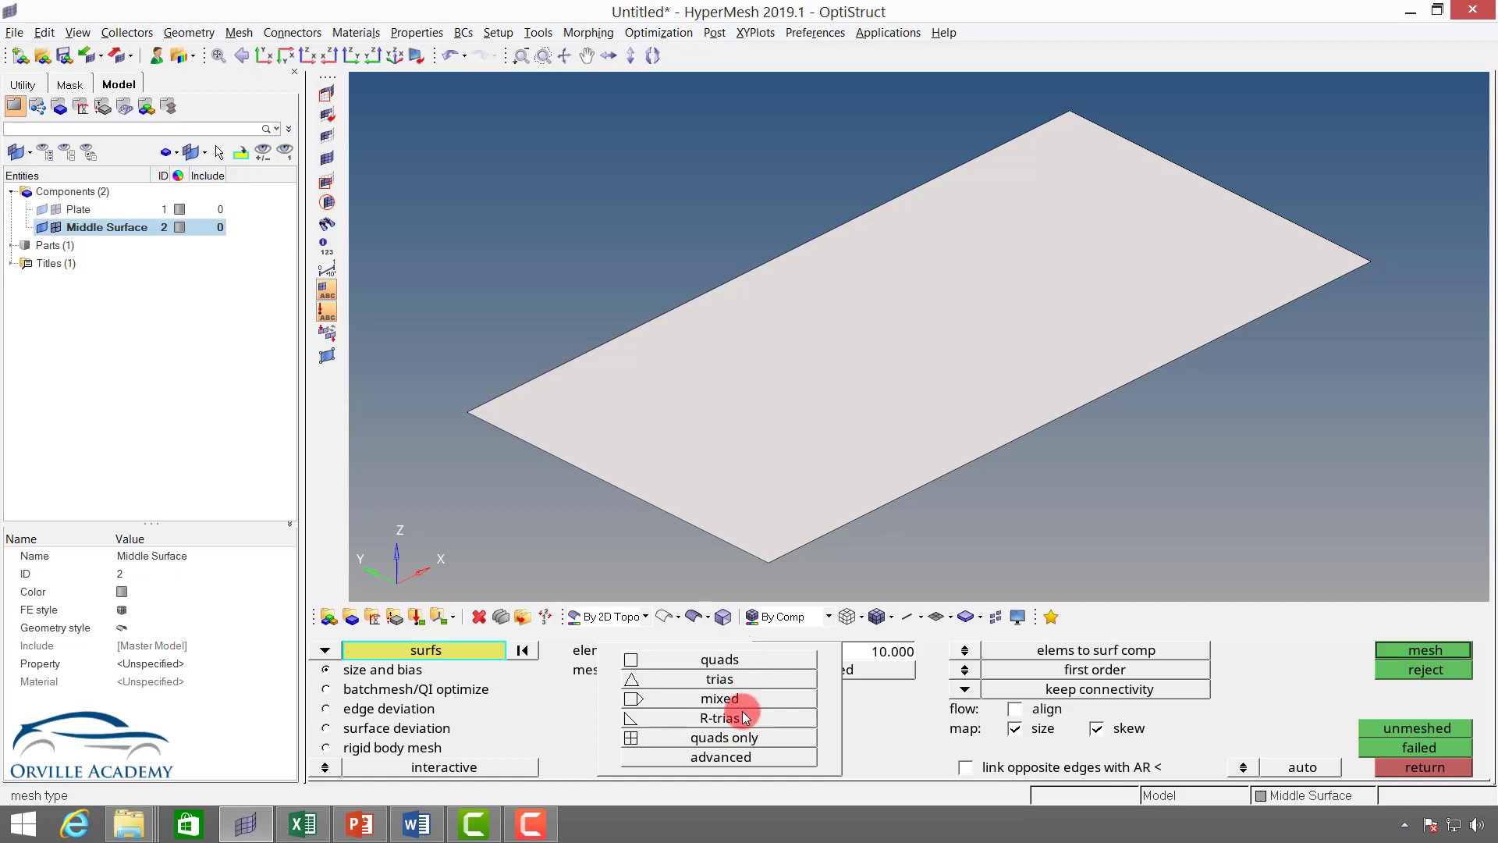
{"action": "left_click", "coordinate": [719, 700]}
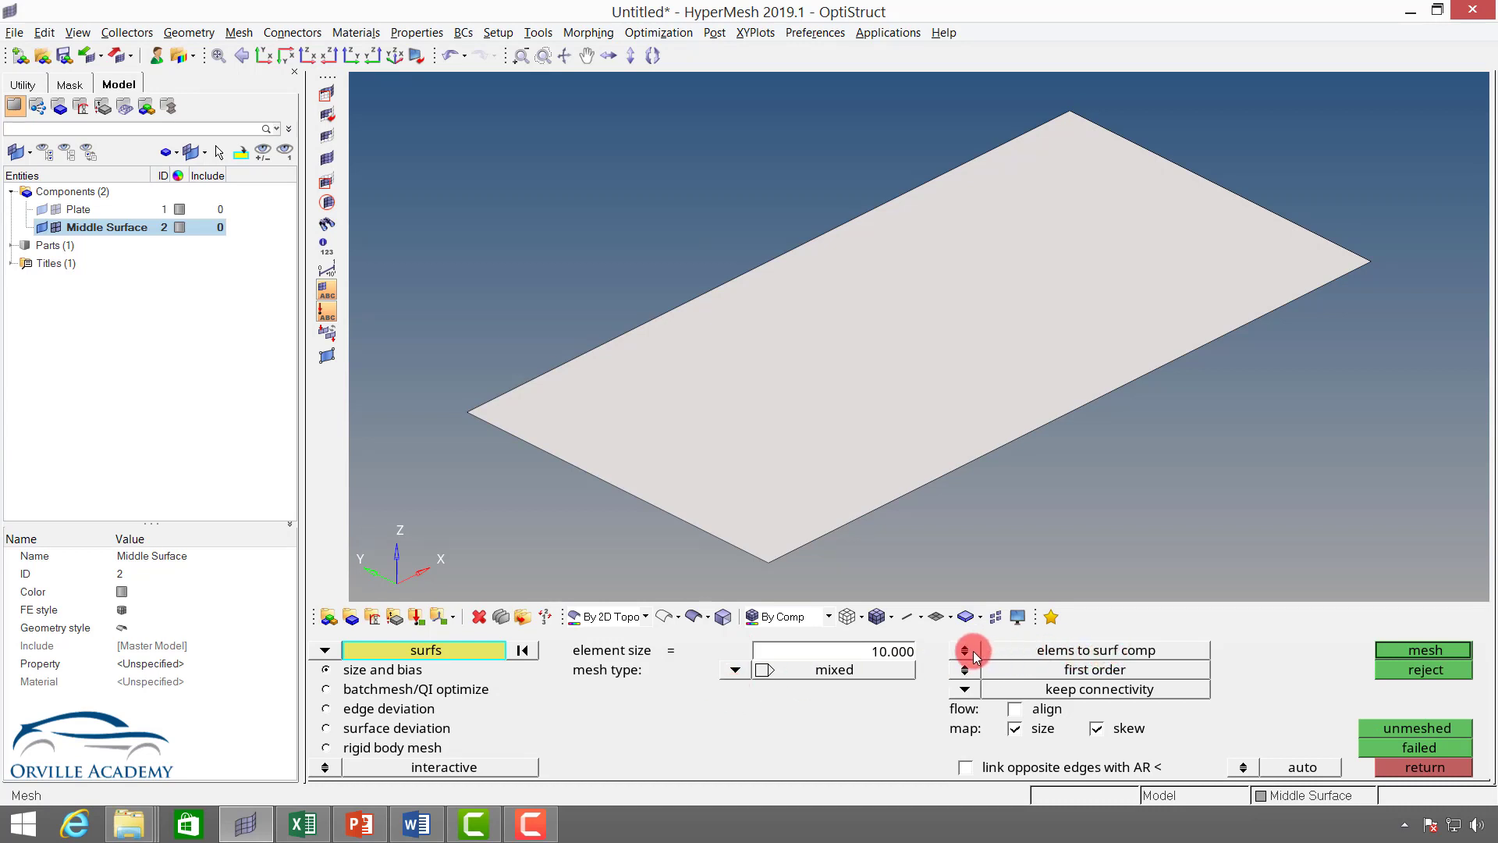
Generate 200 first-order mixed elements of size 10 on the midsurface
{"action": "left_click", "coordinate": [965, 649]}
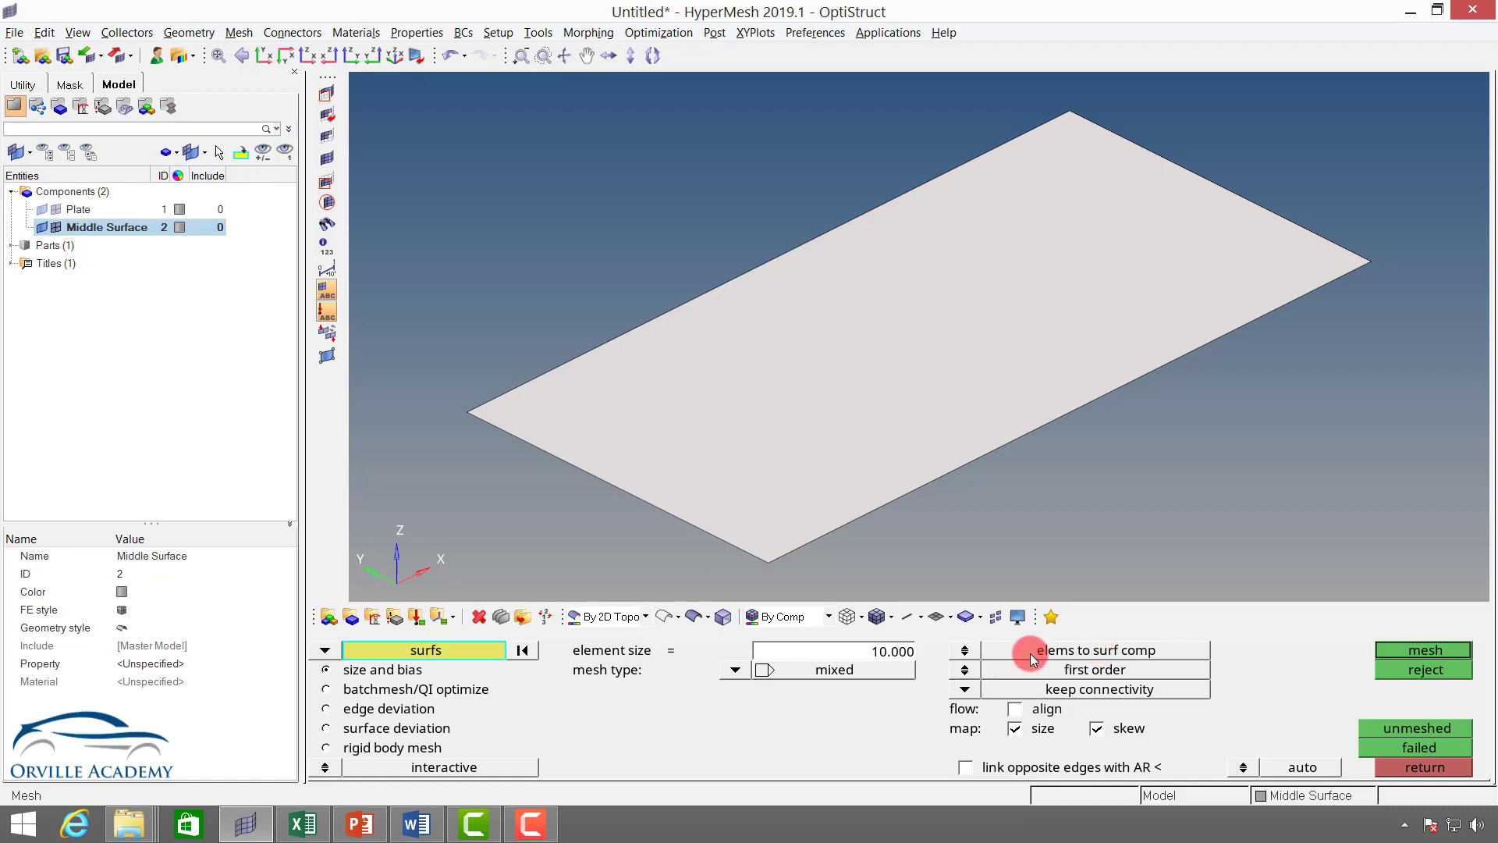
{"action": "mouse_move", "coordinate": [1326, 782]}
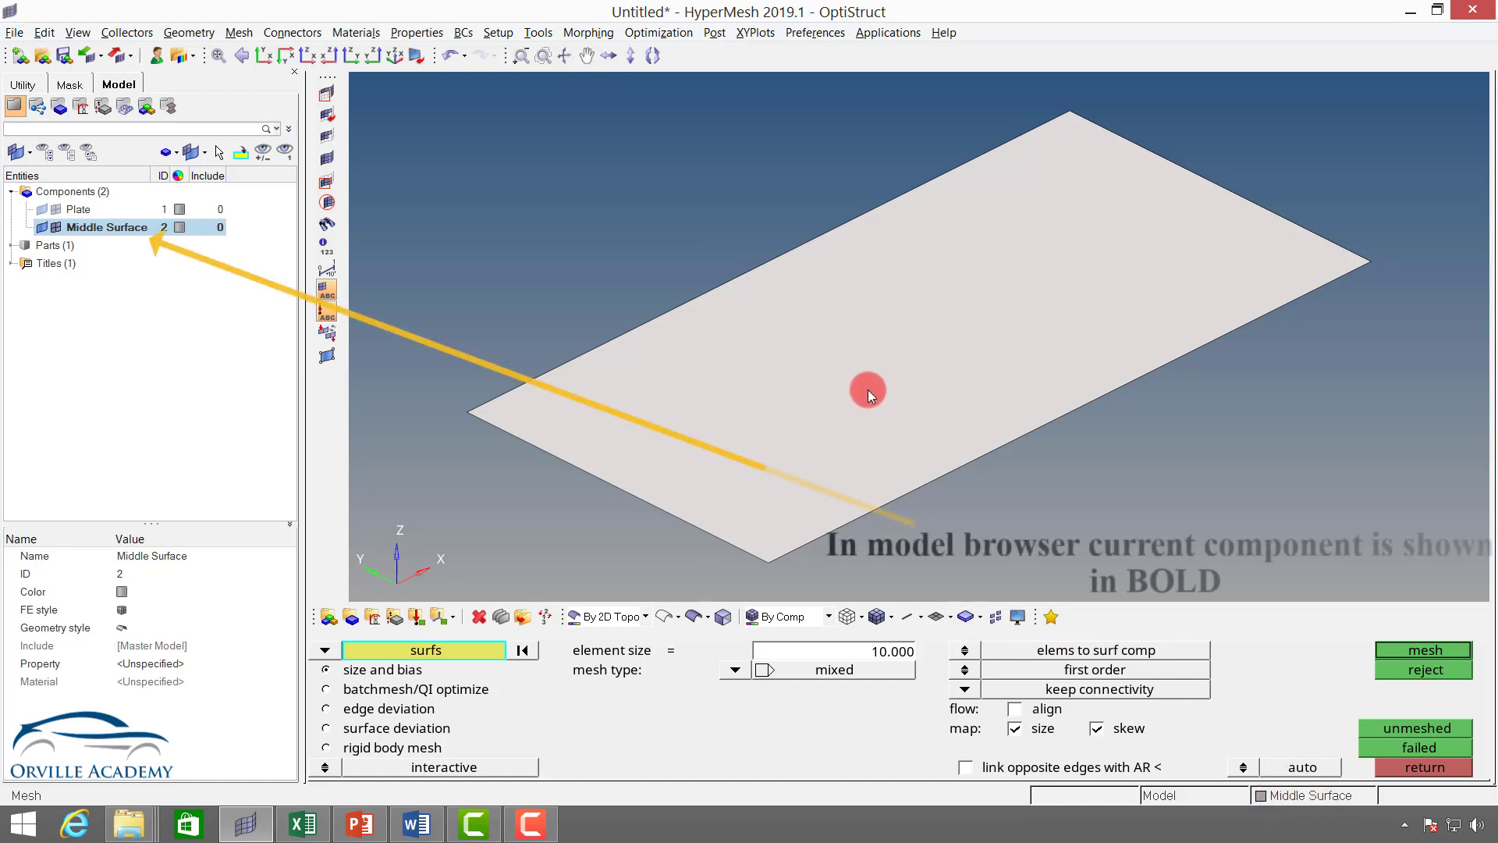
{"action": "mouse_move", "coordinate": [810, 412]}
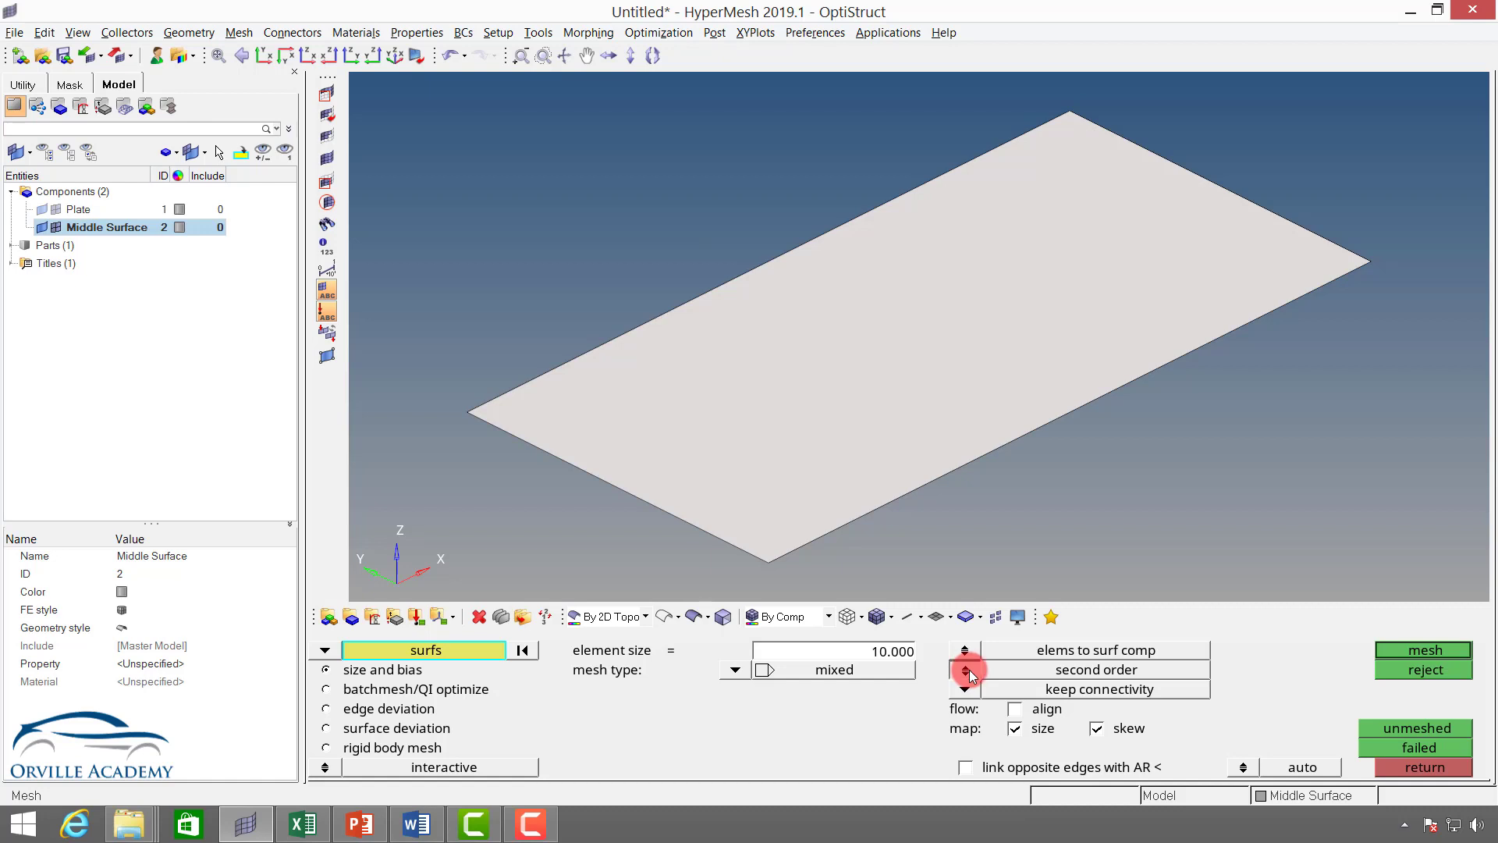
{"action": "left_click", "coordinate": [964, 669]}
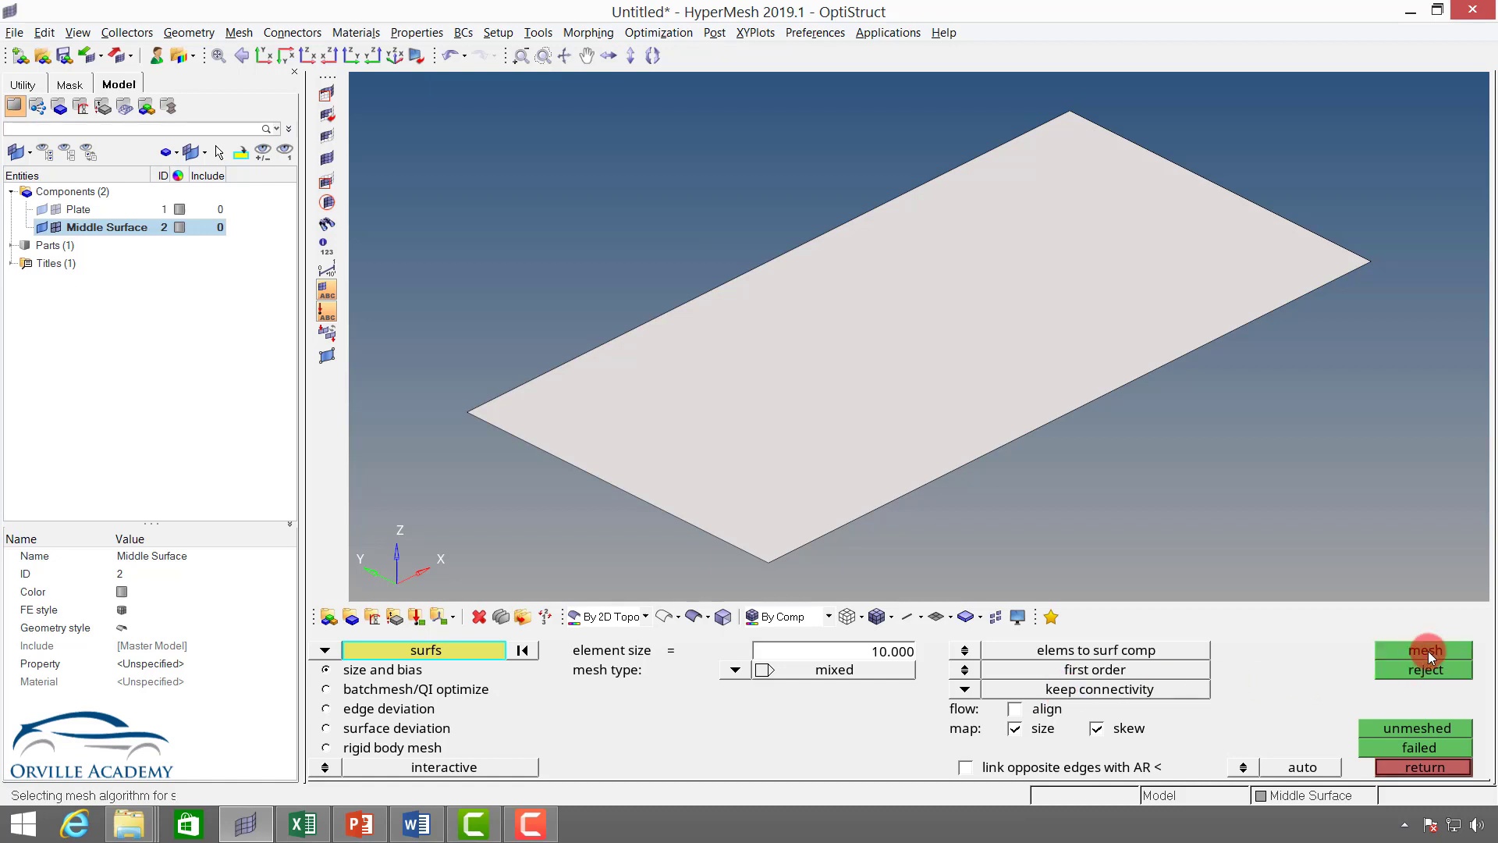
{"action": "left_click", "coordinate": [1423, 651]}
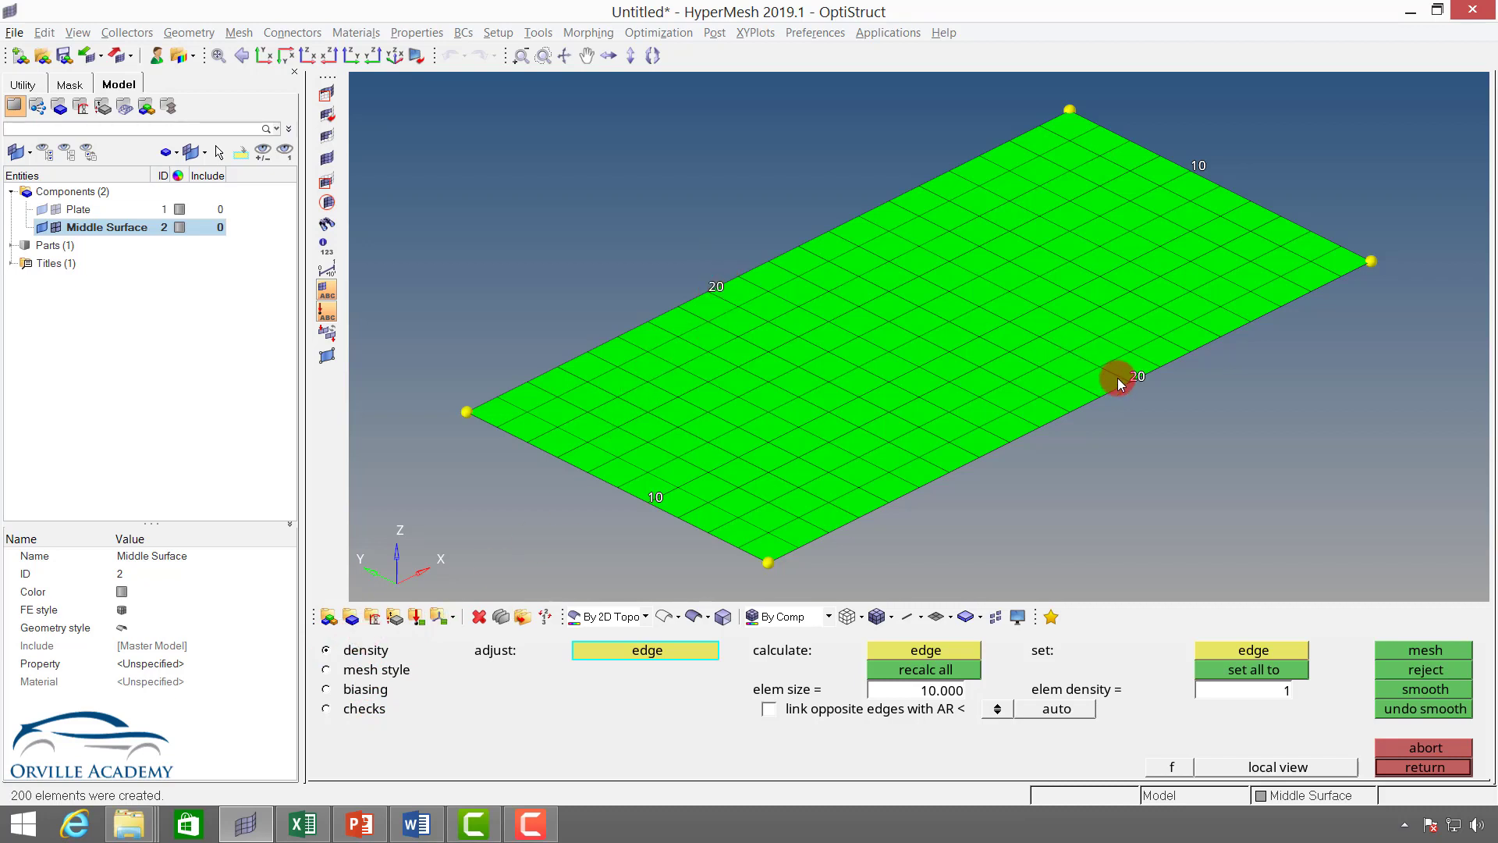
{"action": "mouse_move", "coordinate": [524, 395]}
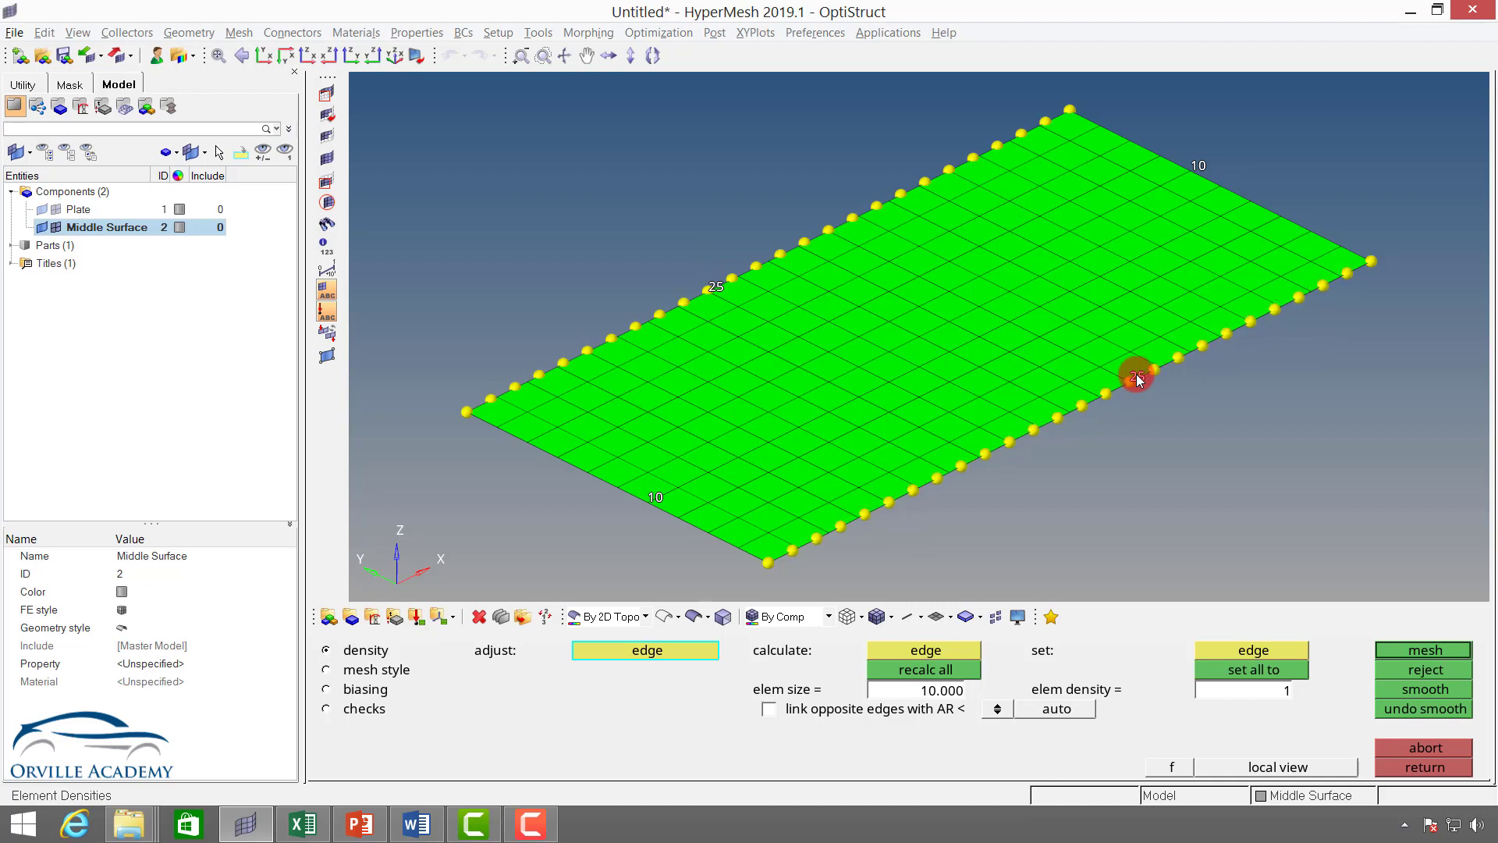
Adjust both long edges up to 50 elements, leaving the short edges at 10
{"action": "left_click", "coordinate": [1138, 378]}
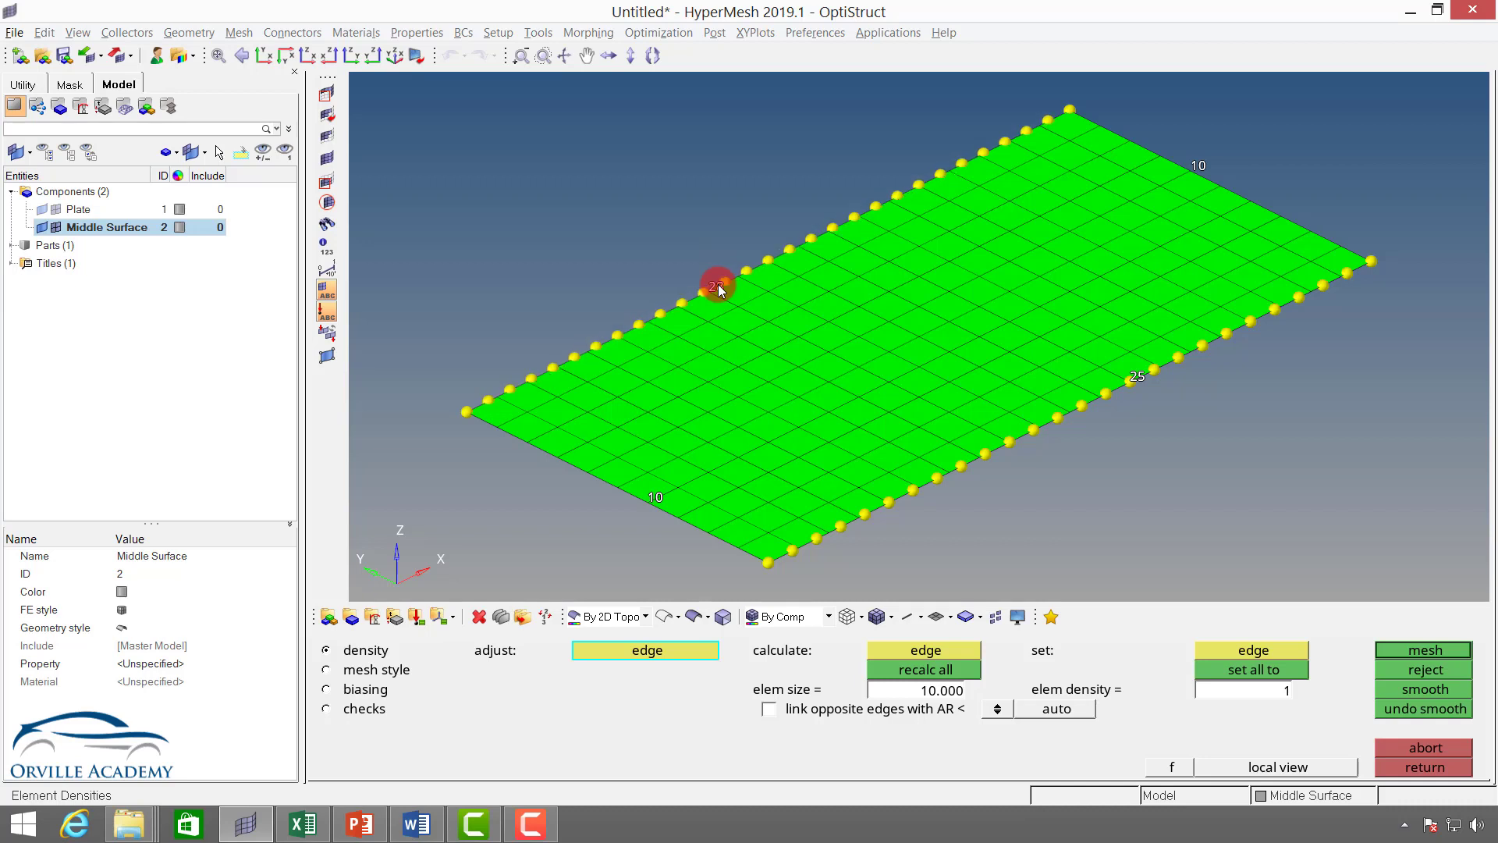
{"action": "left_click", "coordinate": [1424, 650]}
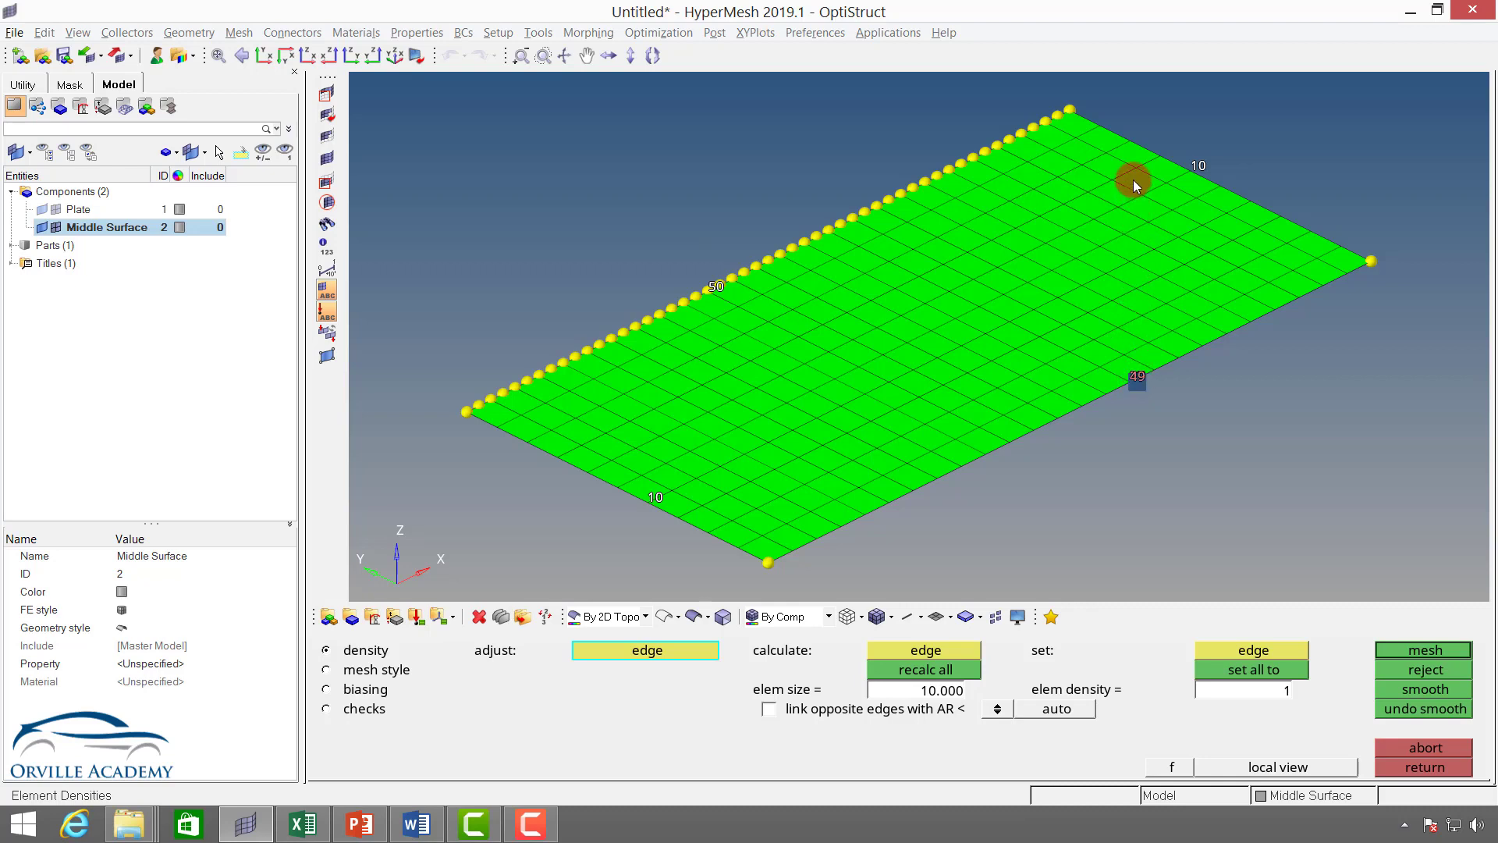
{"action": "left_click", "coordinate": [1147, 387]}
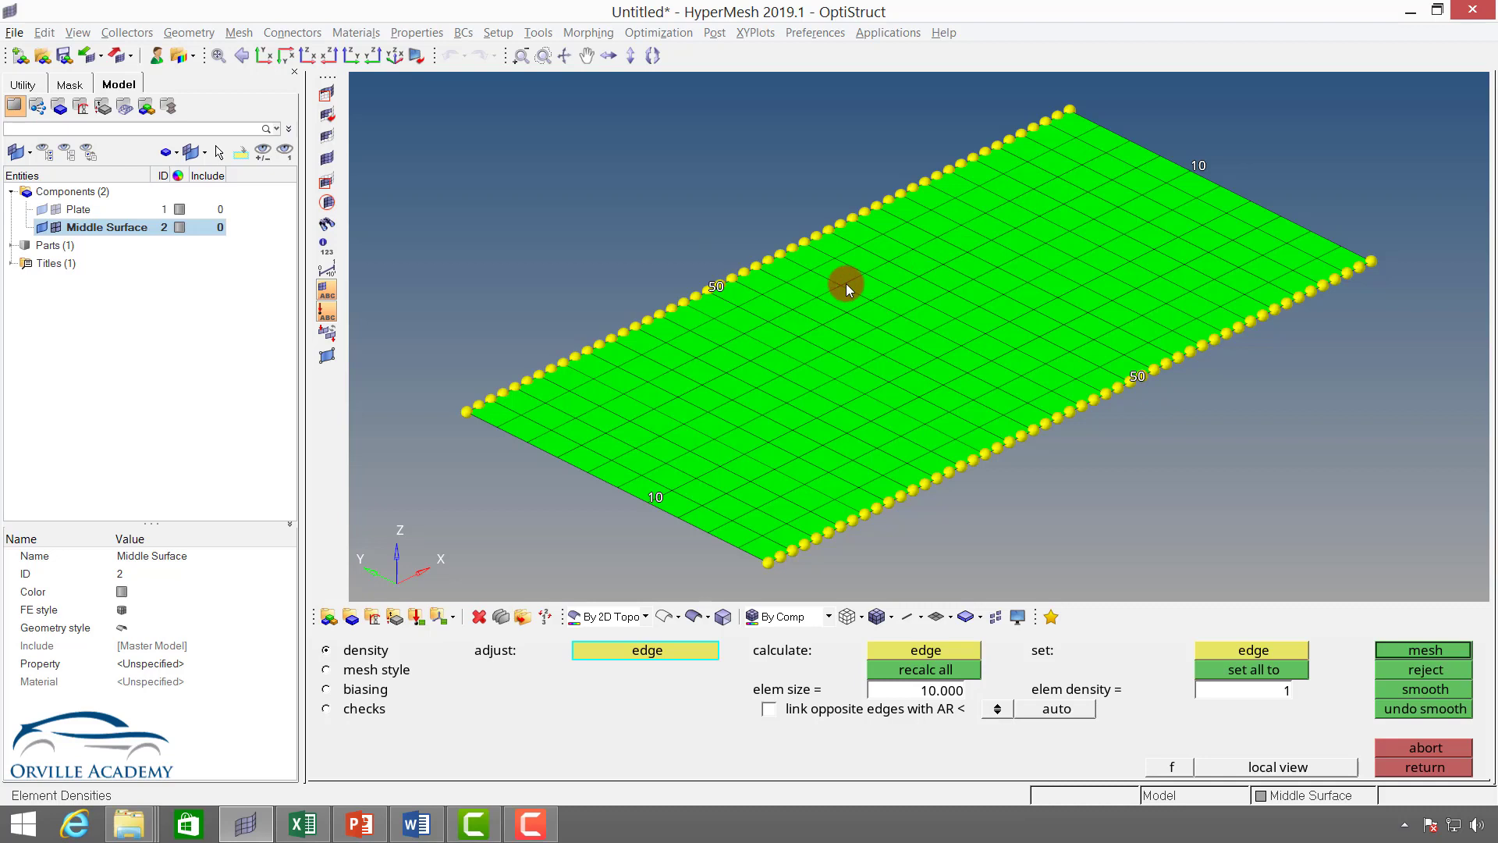
{"action": "mouse_move", "coordinate": [981, 227]}
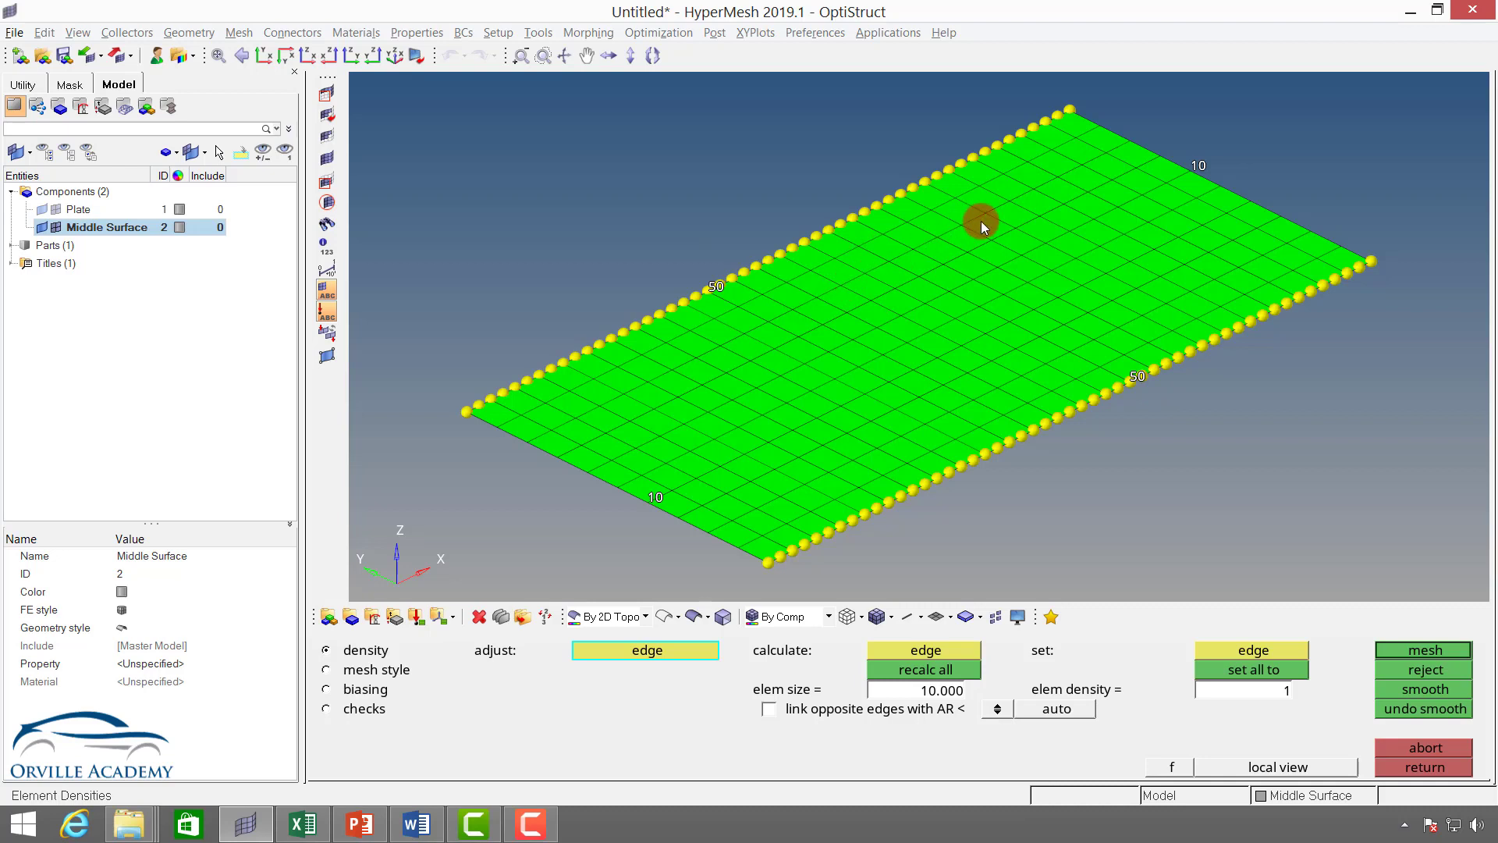
{"action": "mouse_move", "coordinate": [1278, 565]}
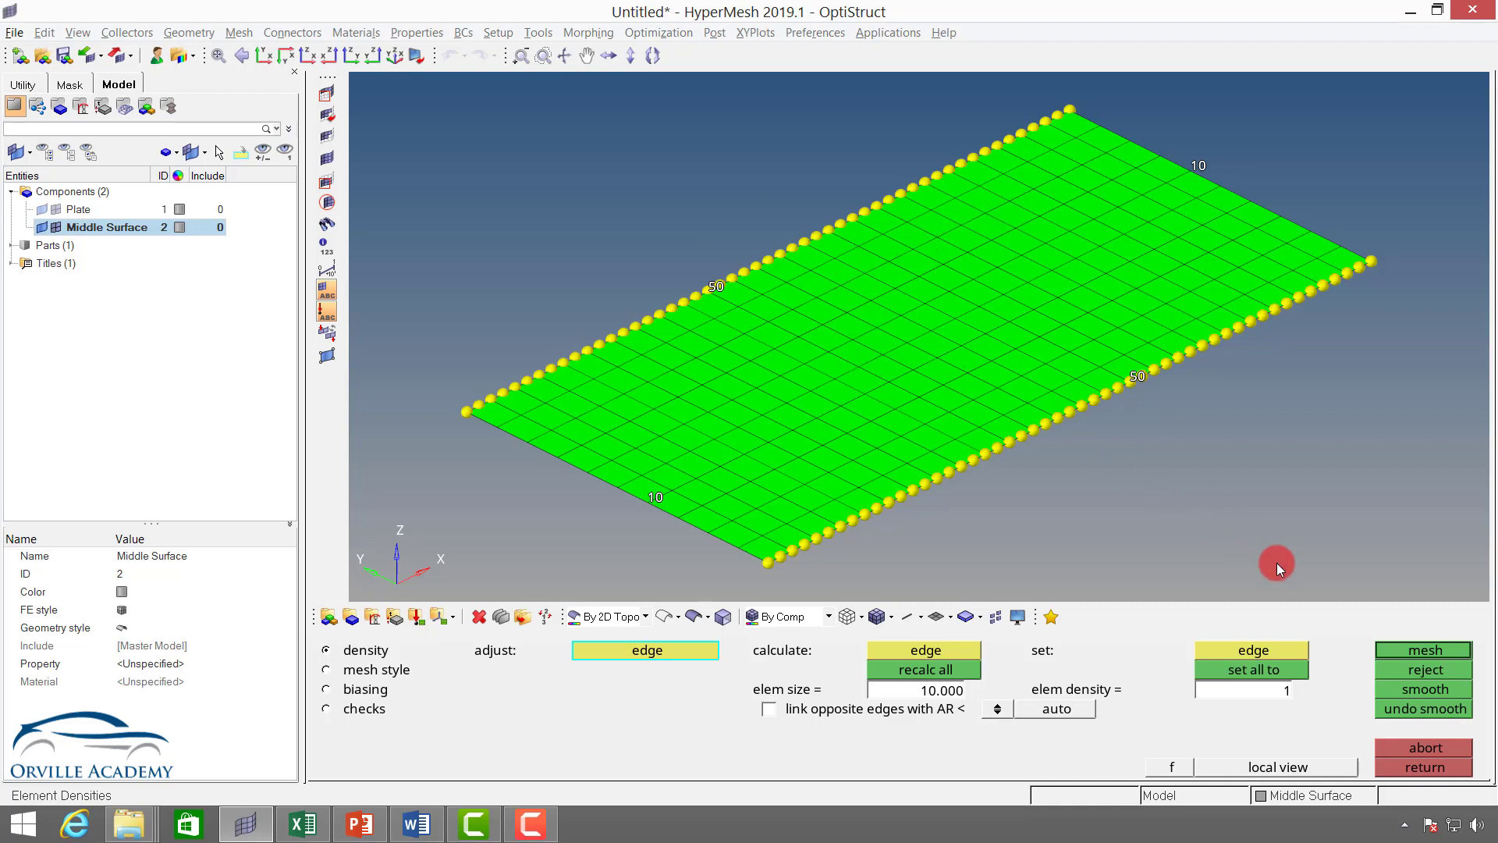
{"action": "left_click", "coordinate": [1423, 651]}
{"action": "type", "text": "5"}
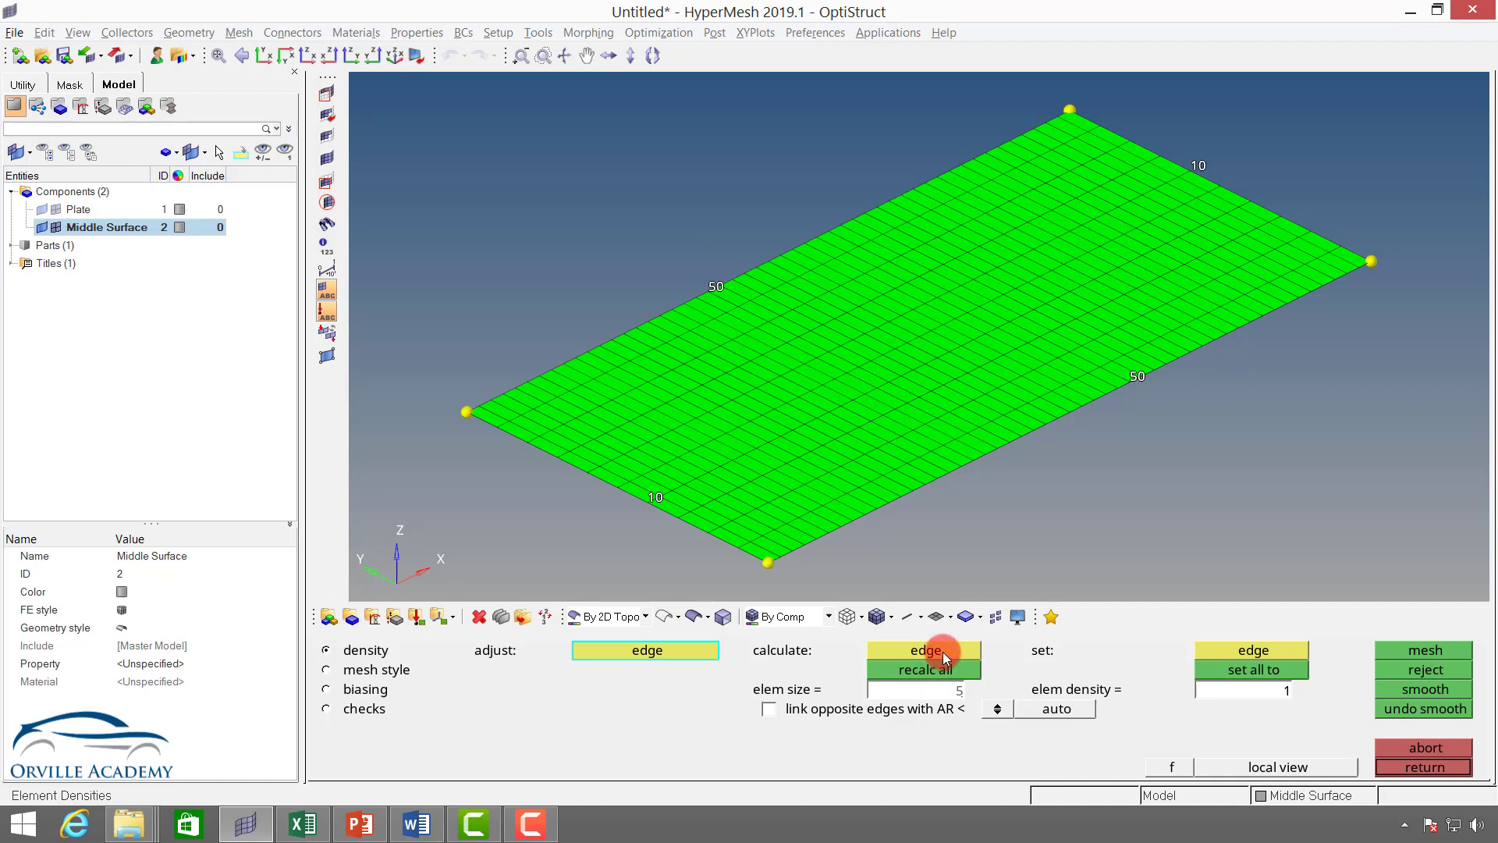
Recalculate all edge densities from element size 5, giving 40 by 20
{"action": "left_click", "coordinate": [924, 670]}
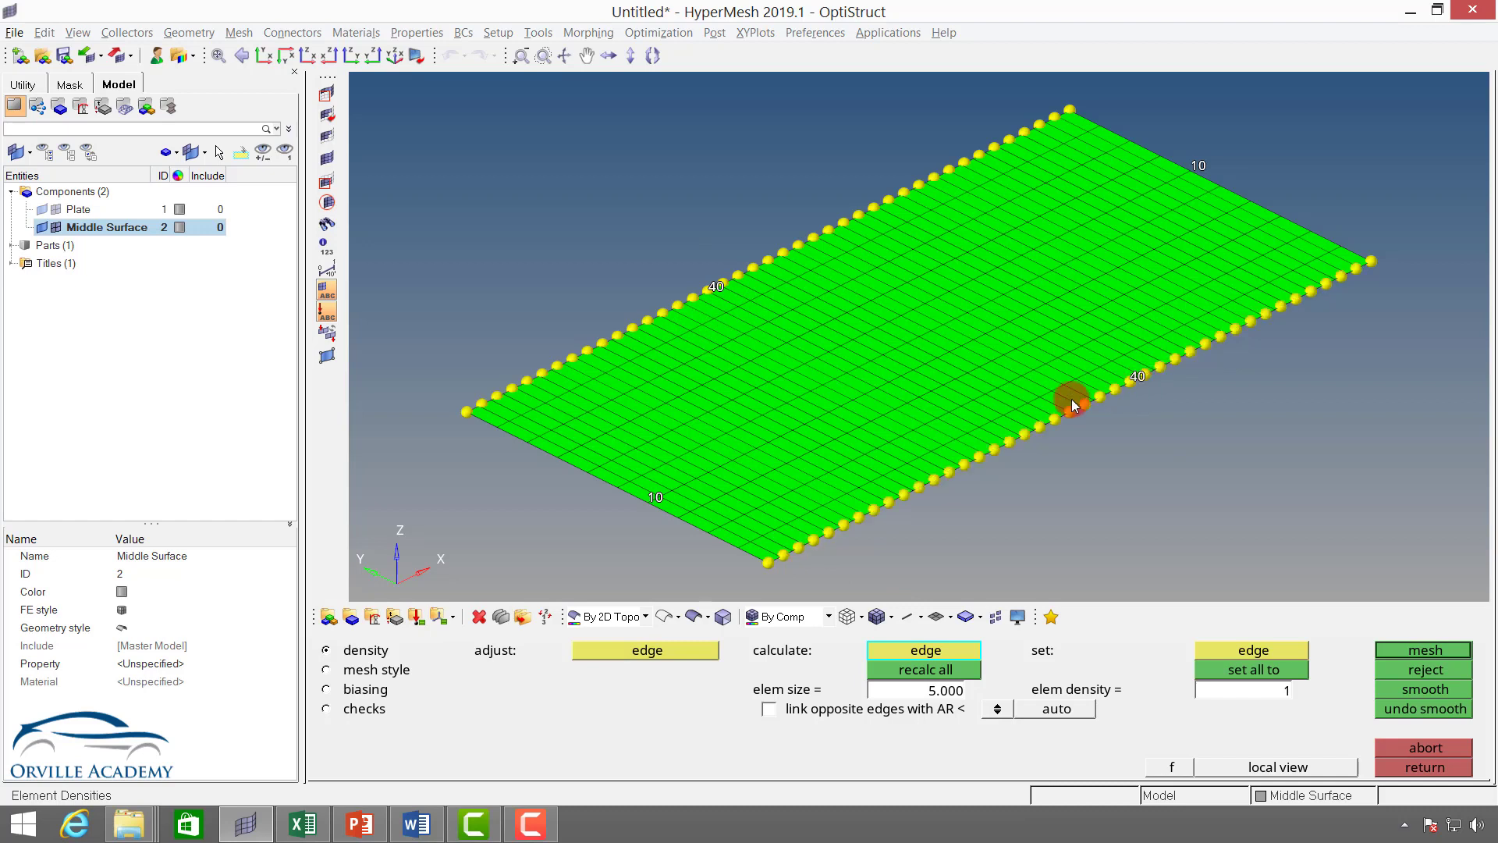
{"action": "left_click", "coordinate": [922, 670]}
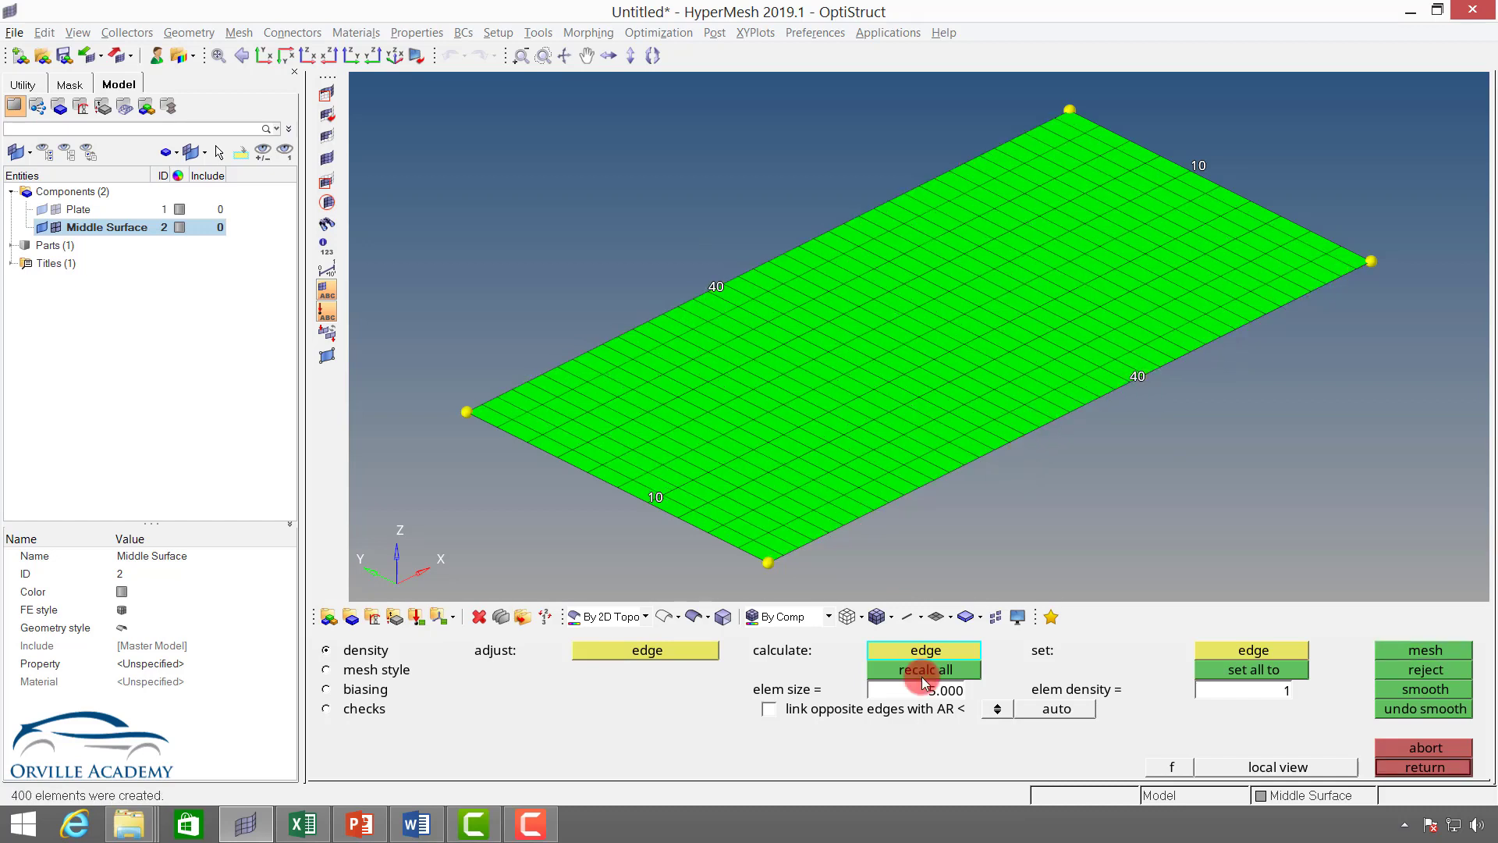
{"action": "left_click", "coordinate": [923, 670]}
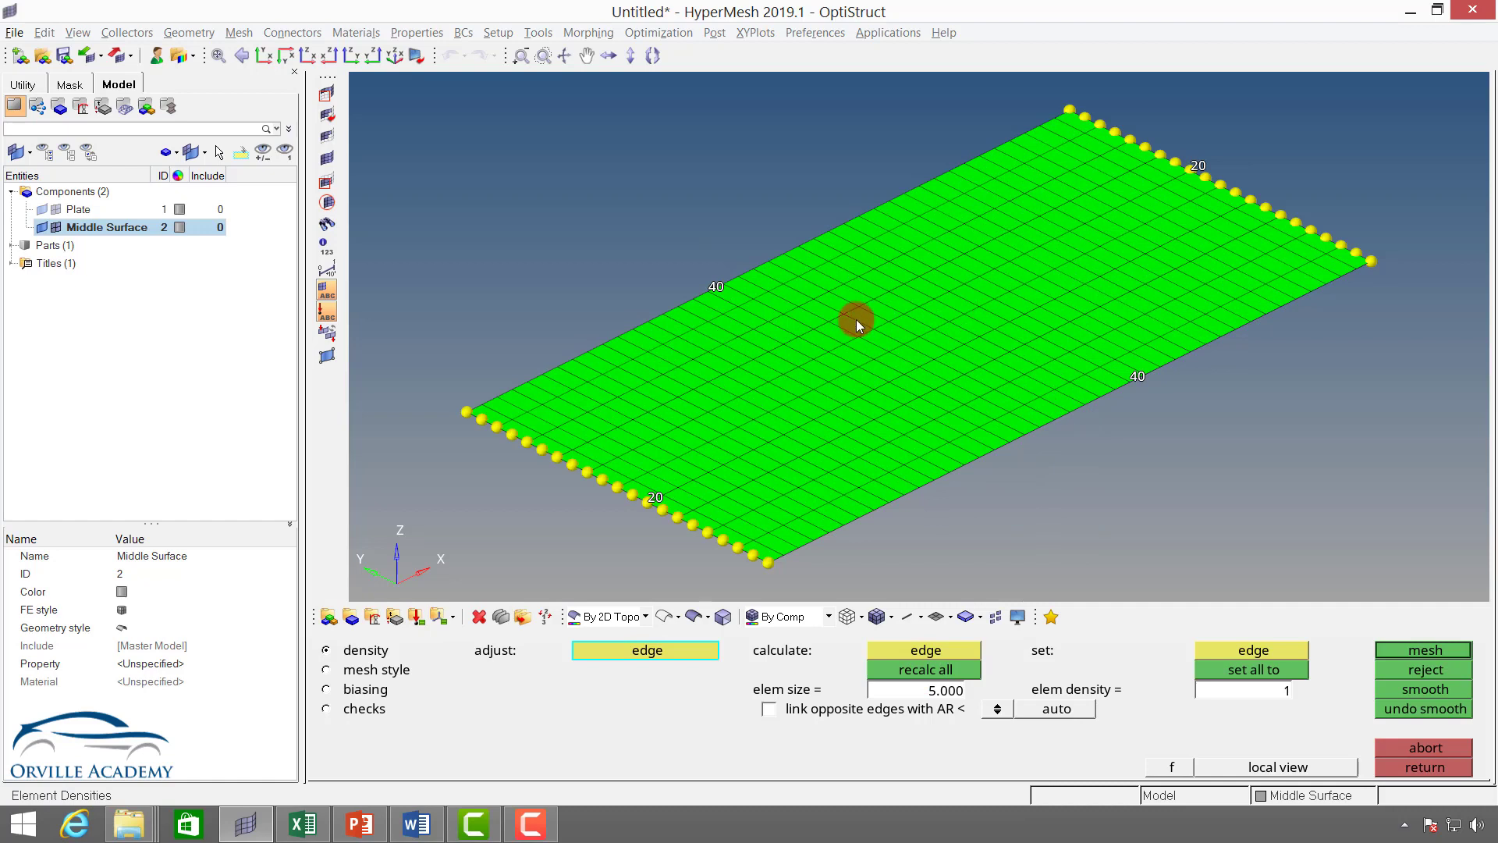
{"action": "left_click", "coordinate": [1424, 649]}
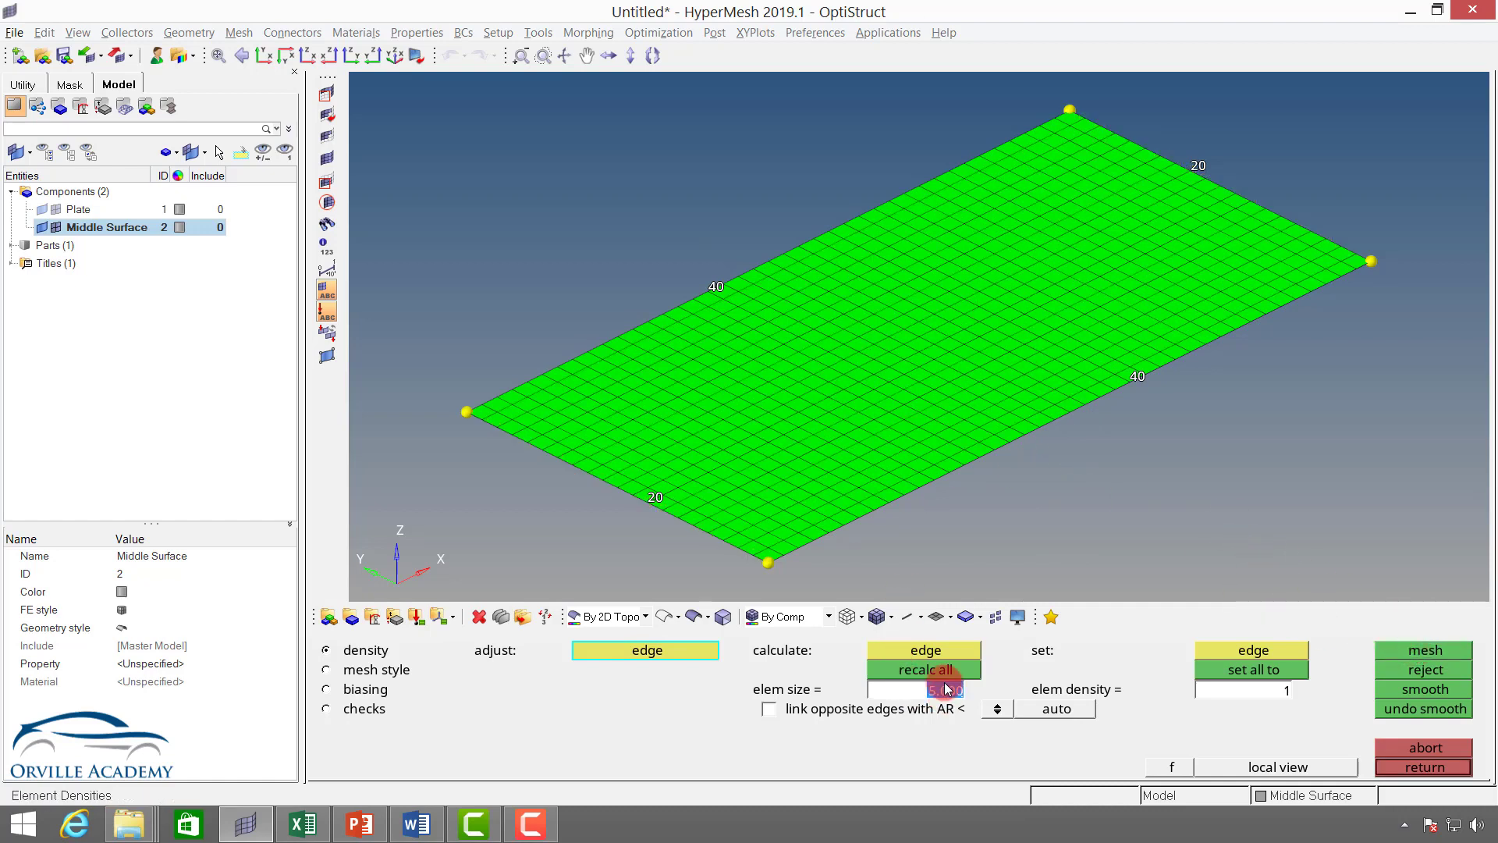
Recalculate all edge densities from a coarser size, back to 20 by 10
{"action": "left_click", "coordinate": [924, 669]}
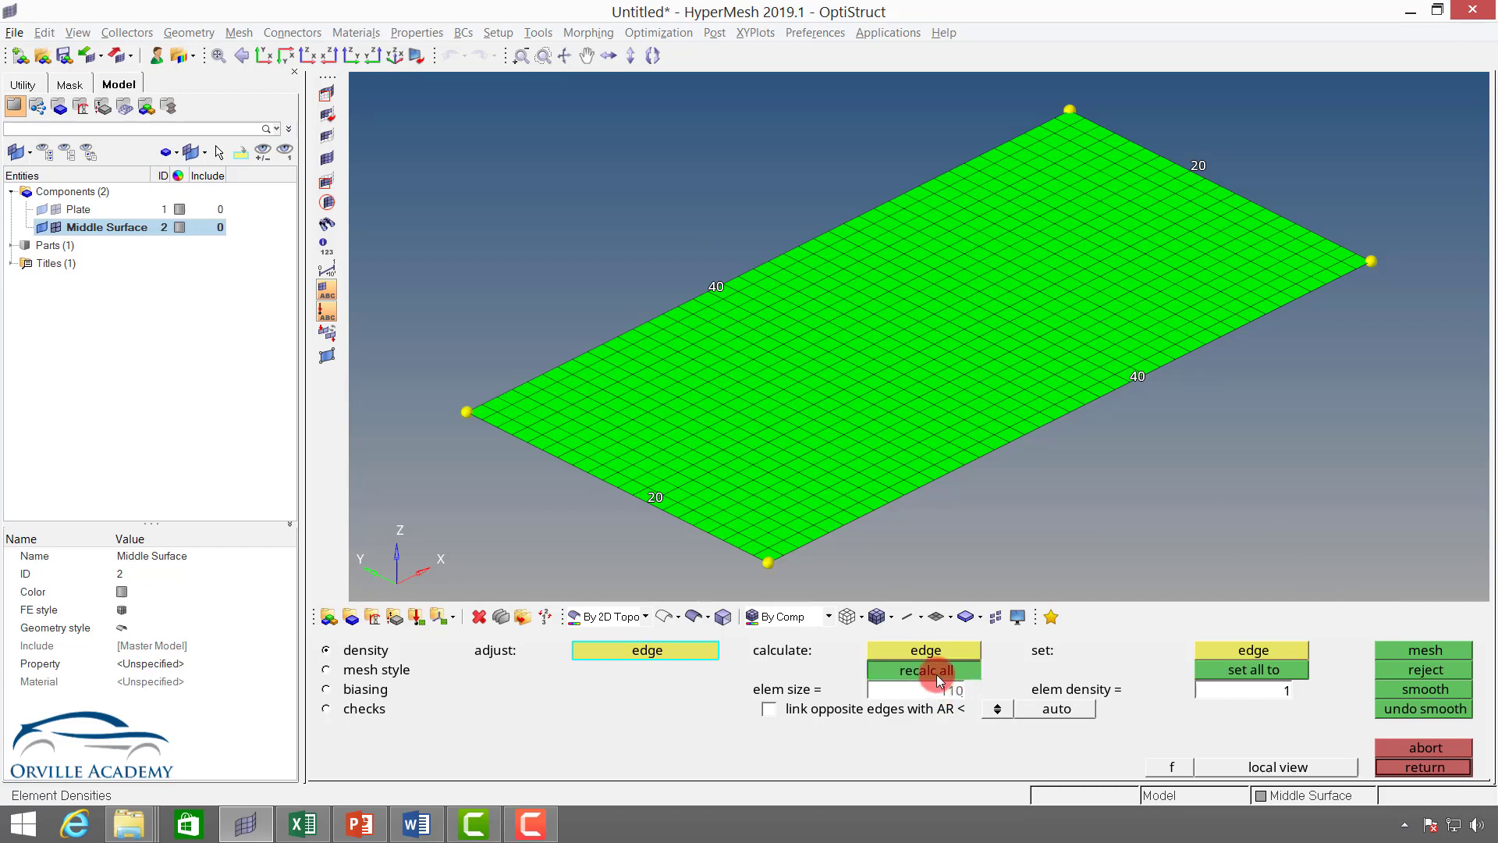
{"action": "left_click", "coordinate": [924, 669]}
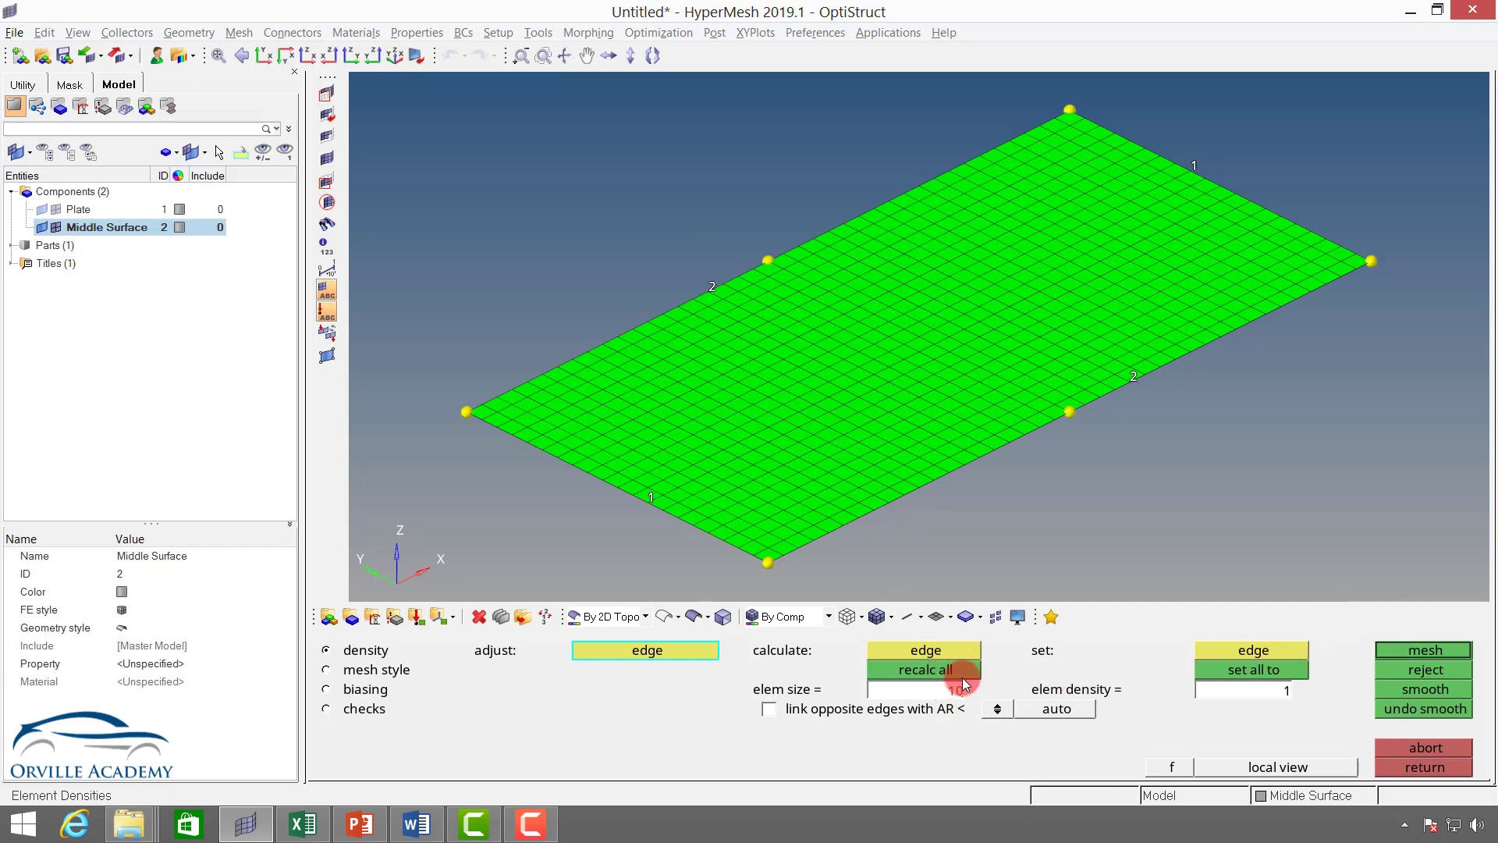
{"action": "left_click", "coordinate": [1424, 651]}
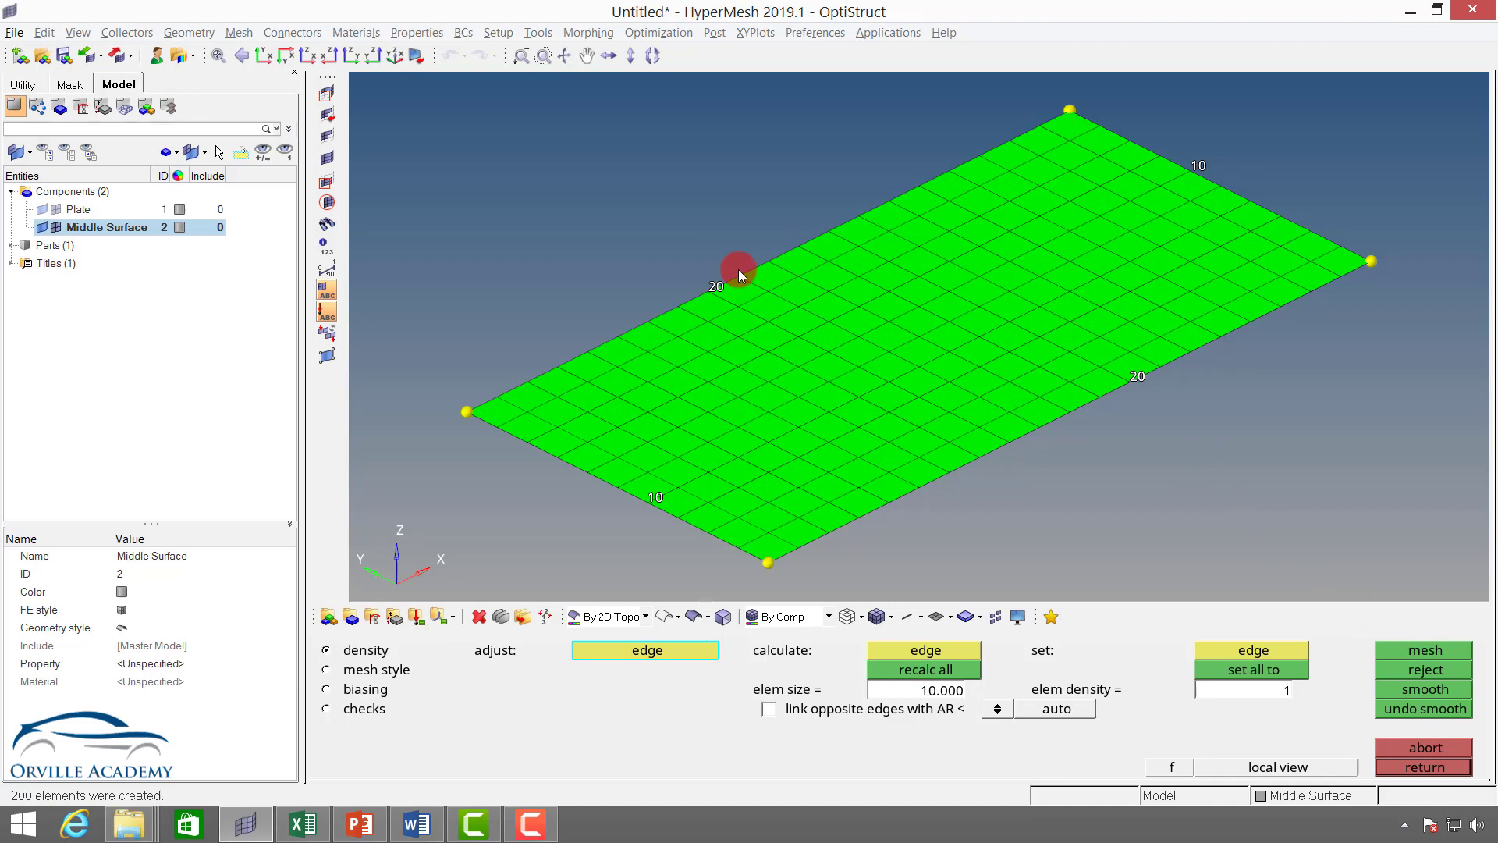
{"action": "mouse_move", "coordinate": [781, 267]}
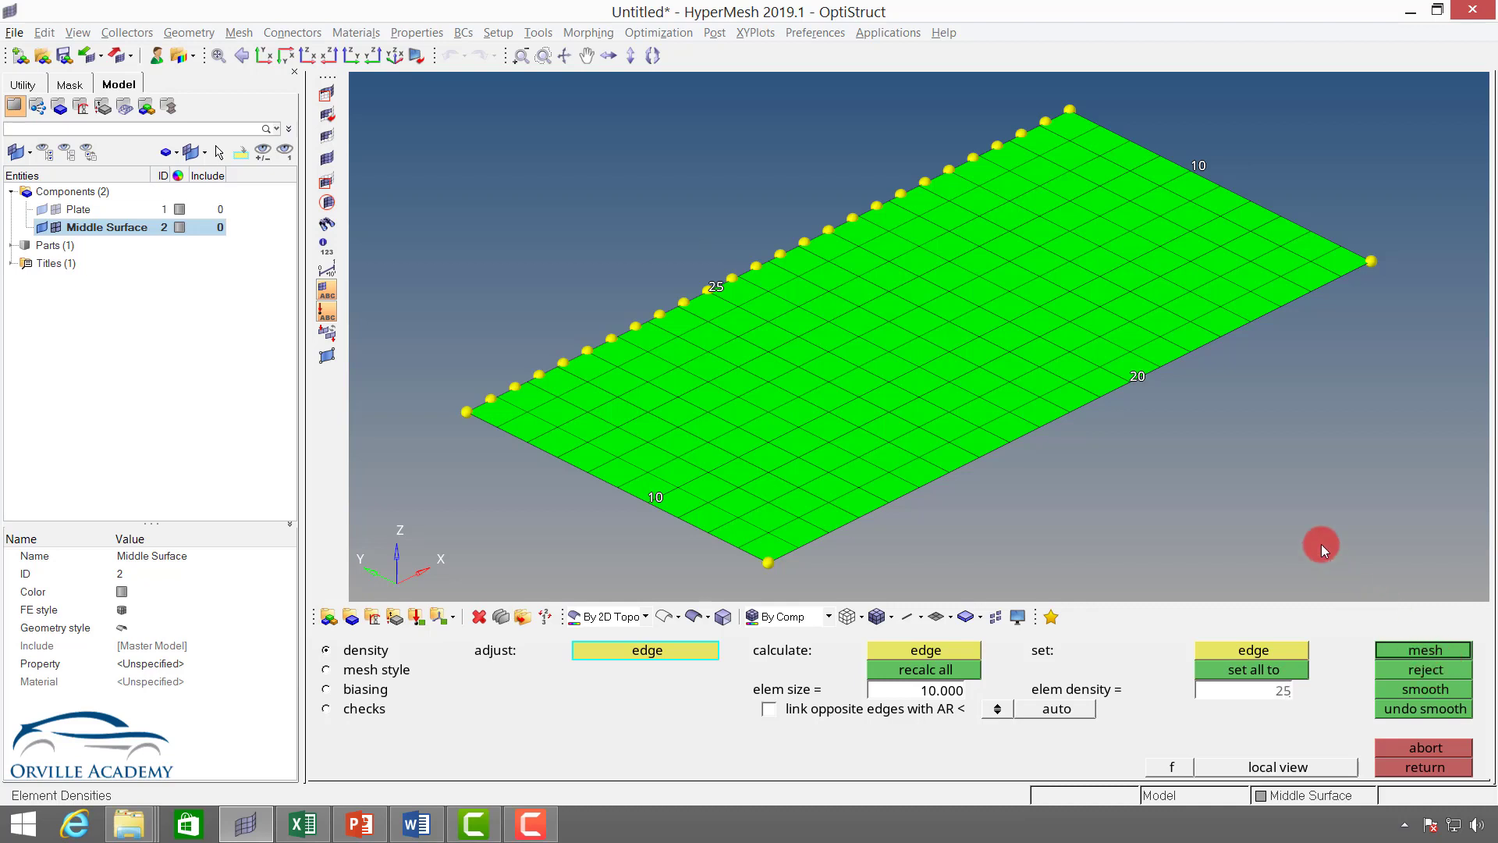
Set every edge to 25 elements and remesh the midsurface into 625 elements
{"action": "left_click", "coordinate": [1253, 649]}
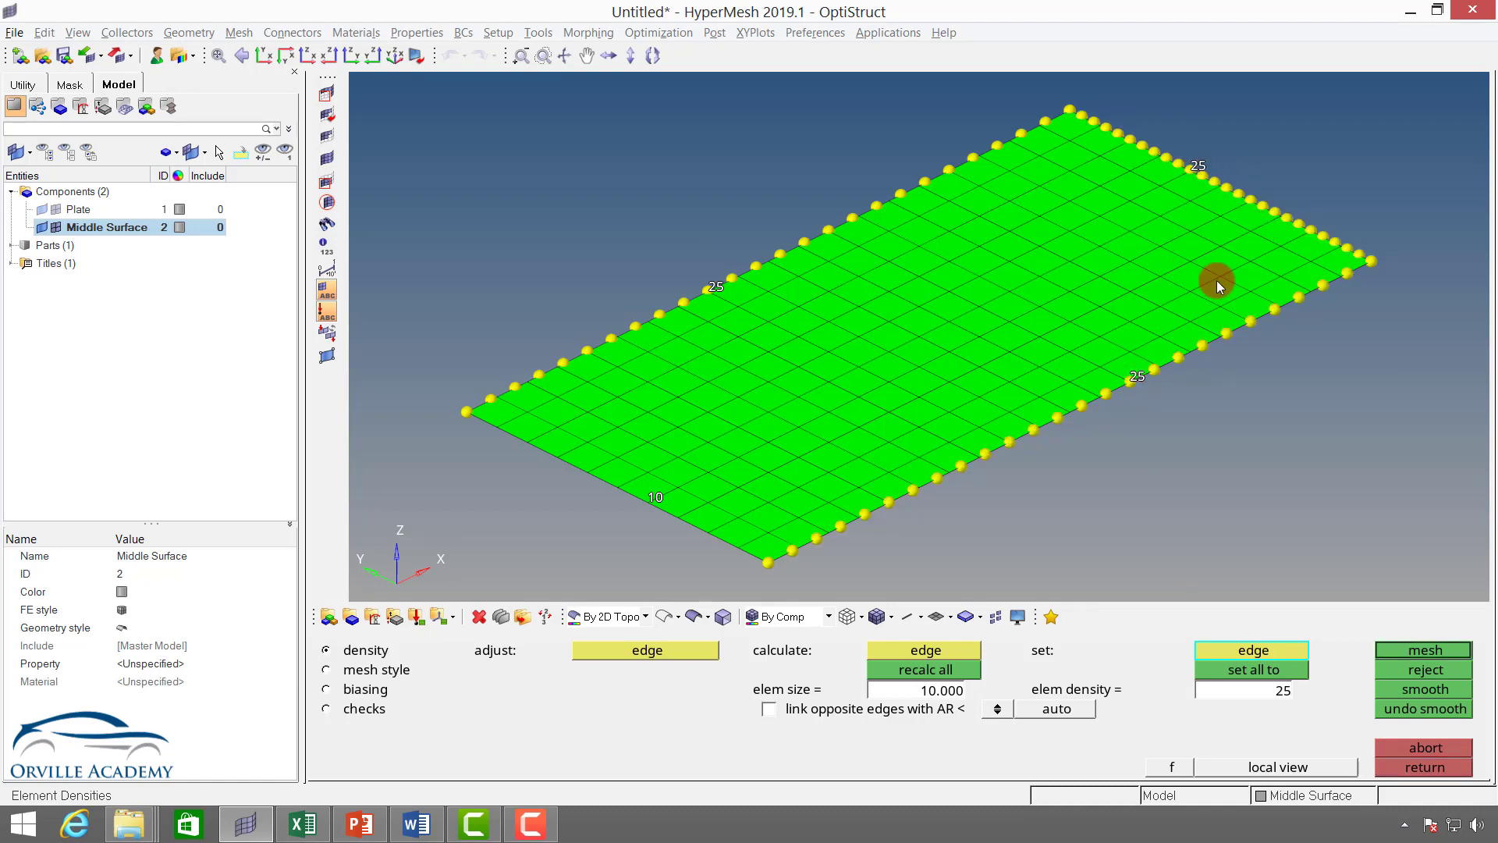
{"action": "left_click", "coordinate": [1252, 669]}
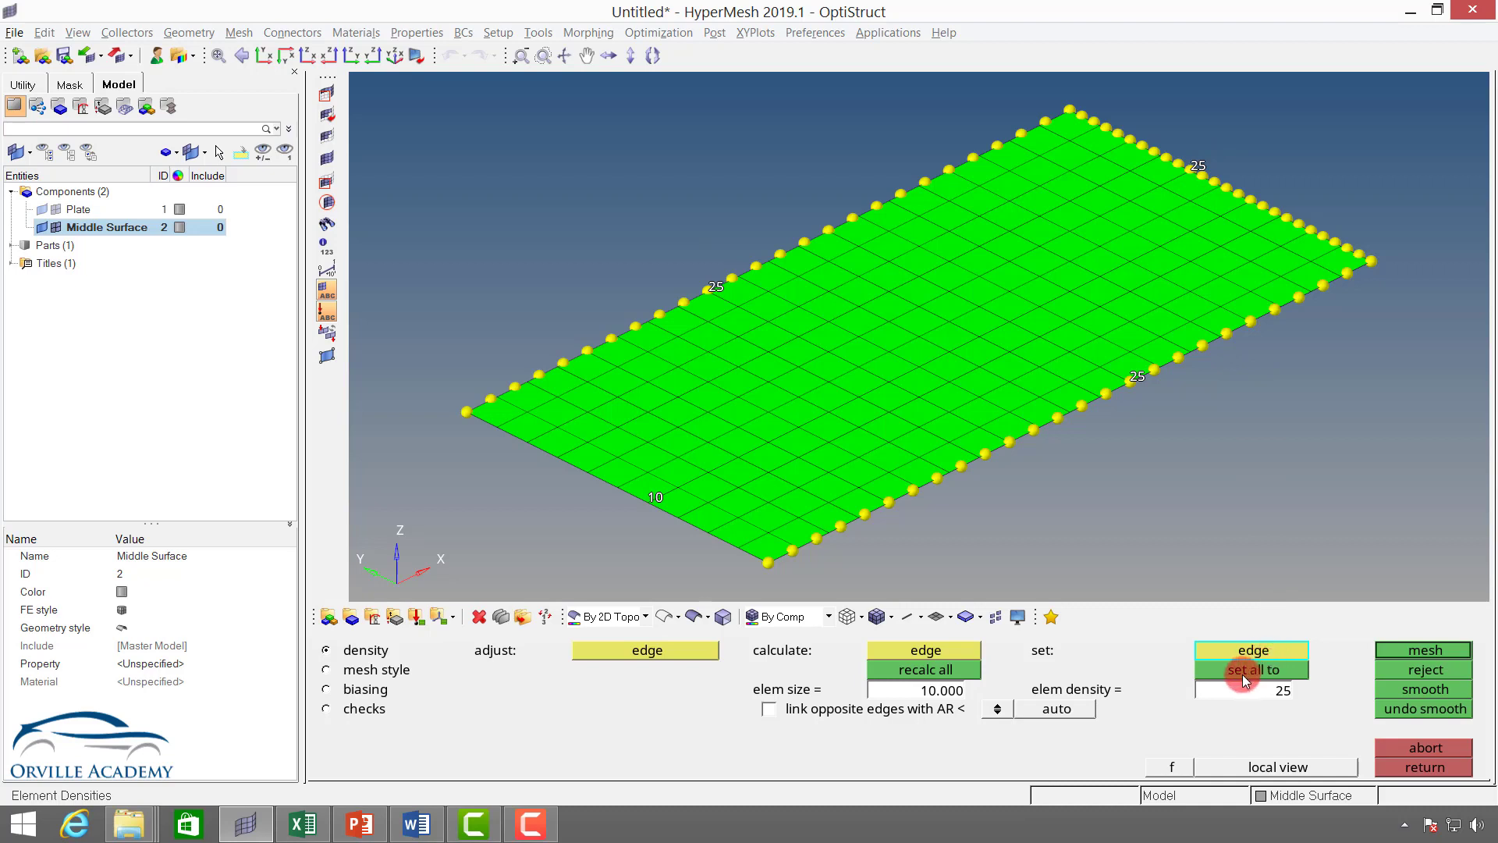
{"action": "left_click", "coordinate": [1252, 670]}
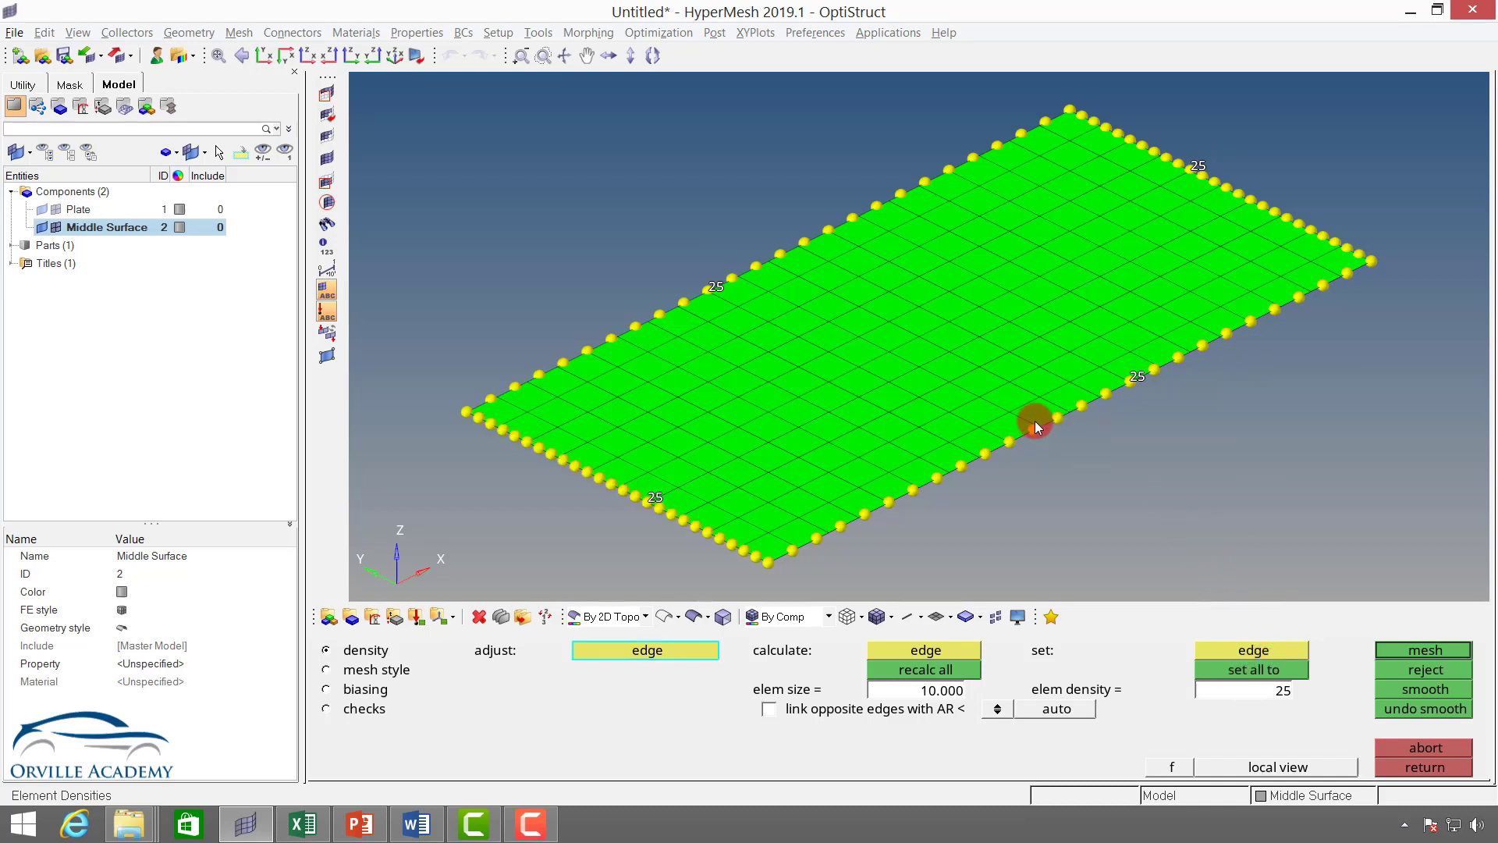
{"action": "left_click", "coordinate": [1424, 649]}
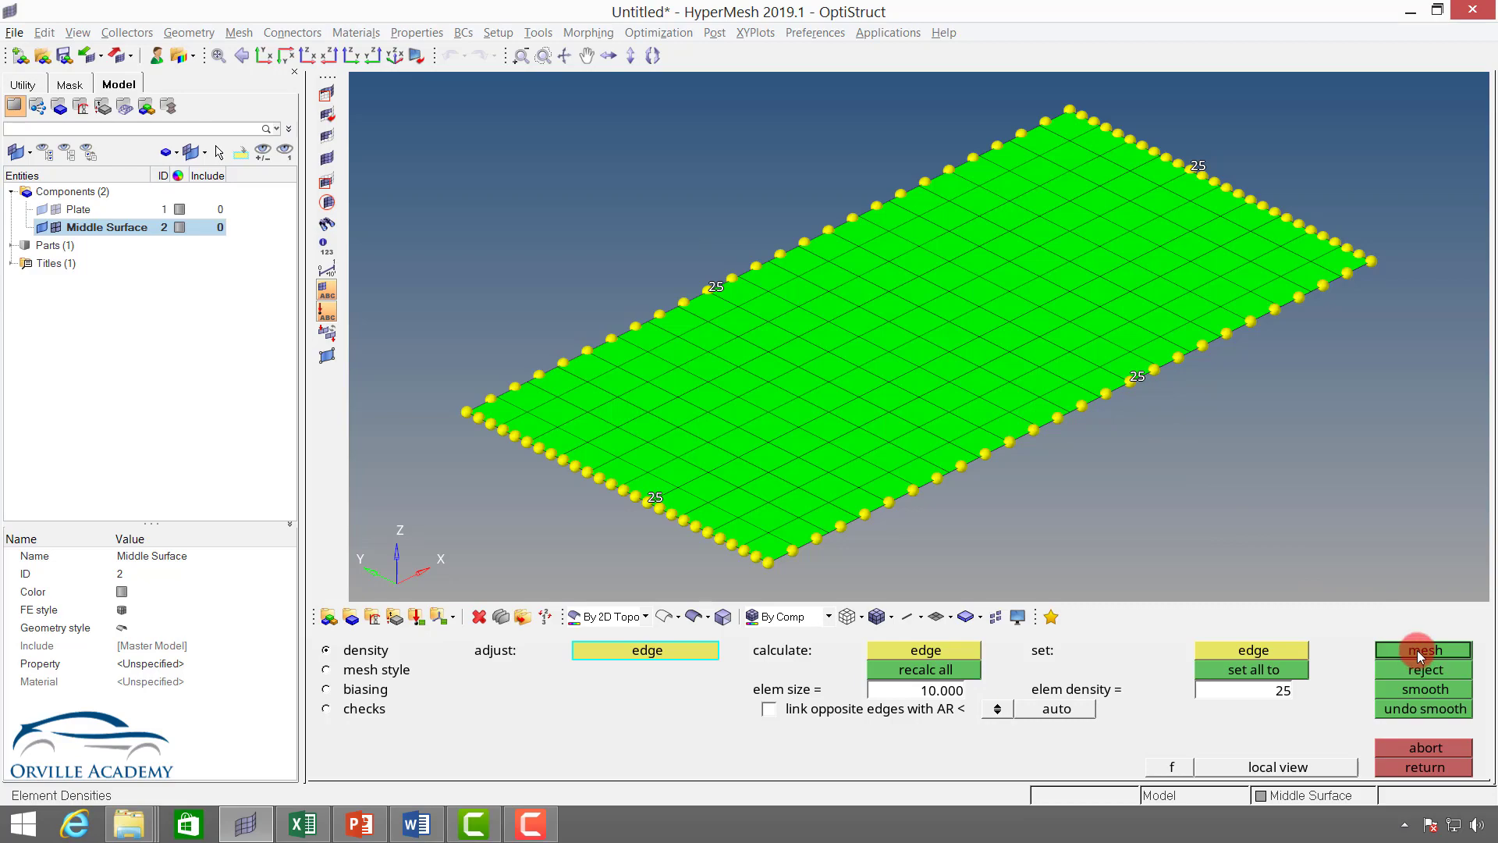
{"action": "left_click", "coordinate": [1423, 649]}
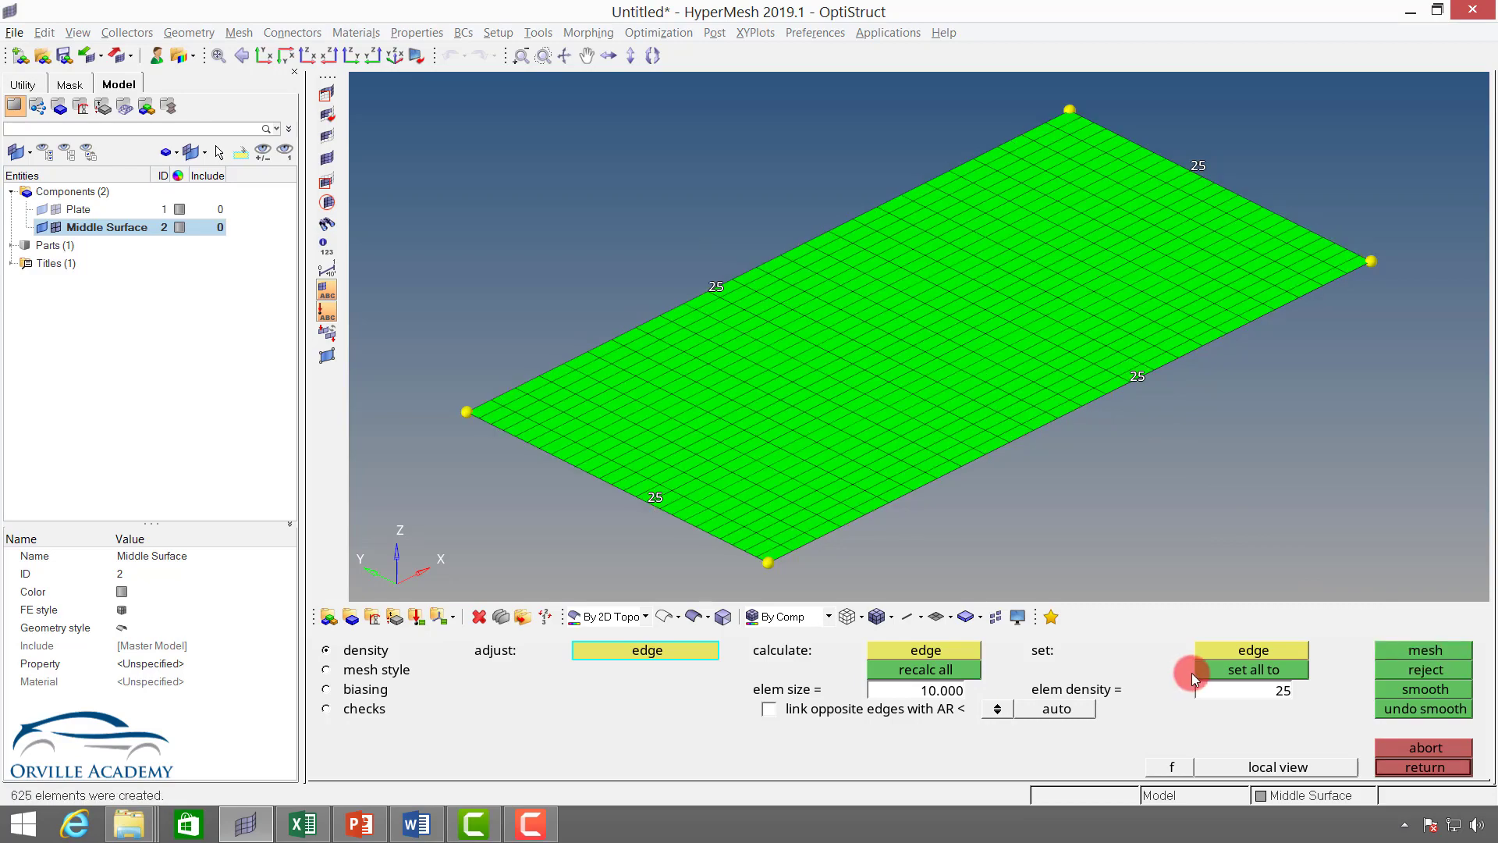